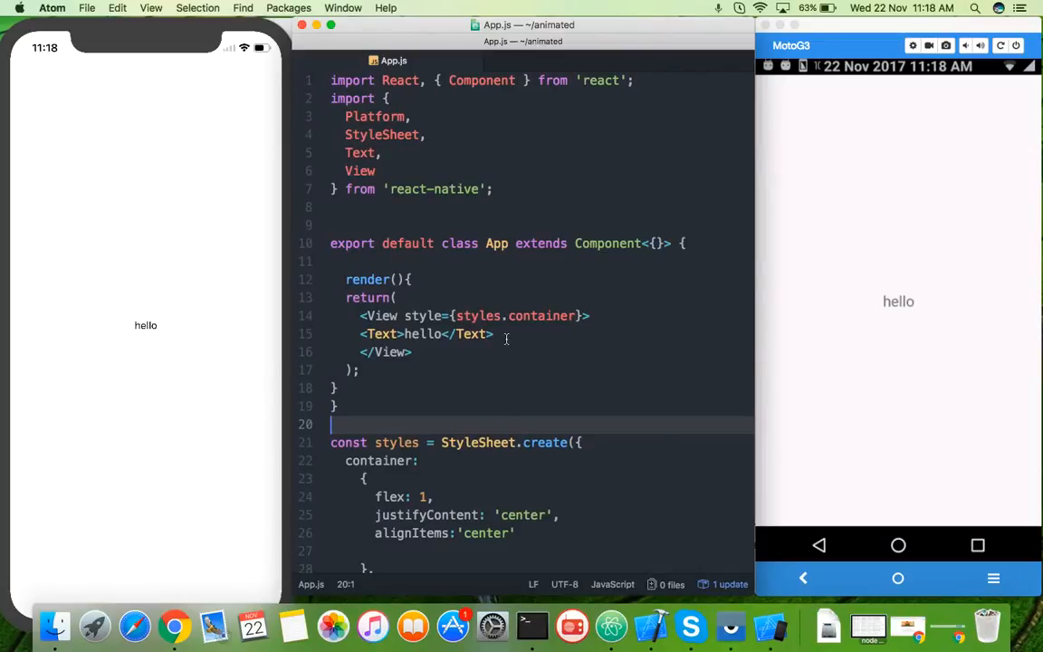
Delete the <Text>hello</Text> line from the container View so both previews render blank
left_click(496, 333)
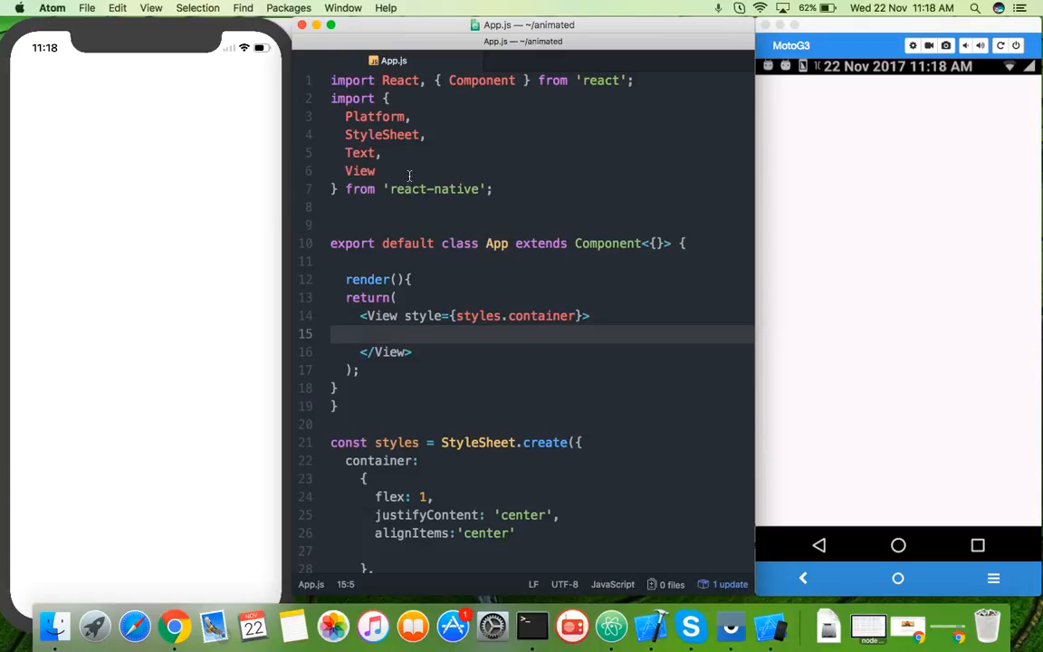
left_click(360, 333)
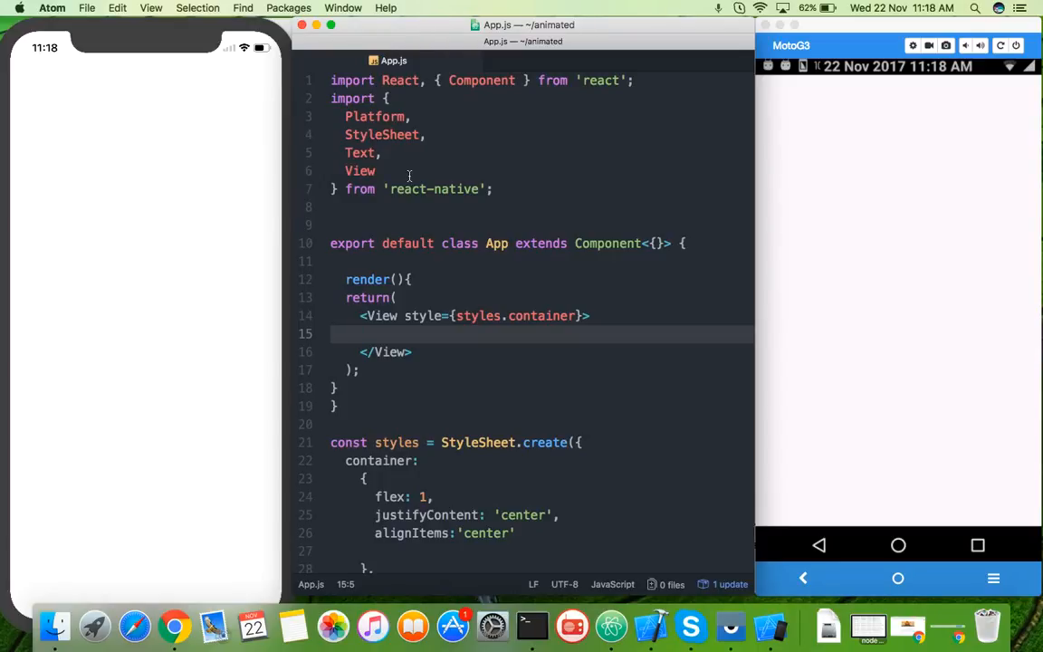
left_click(360, 333)
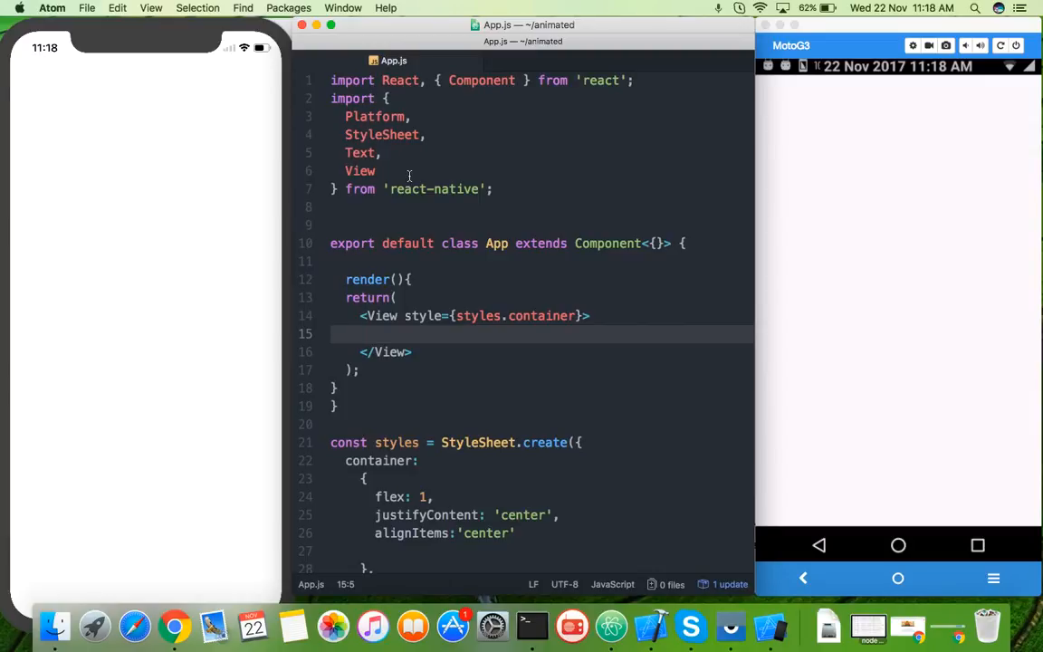
Add TouchableOpacity to the react-native import list after View
left_click(374, 170)
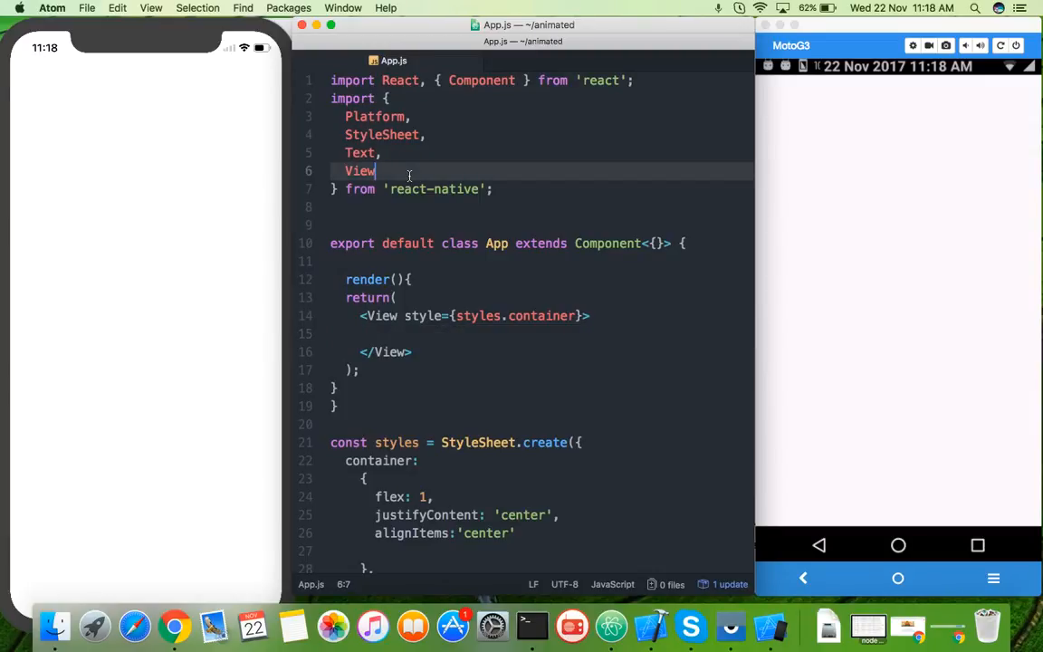
type(",Touchable")
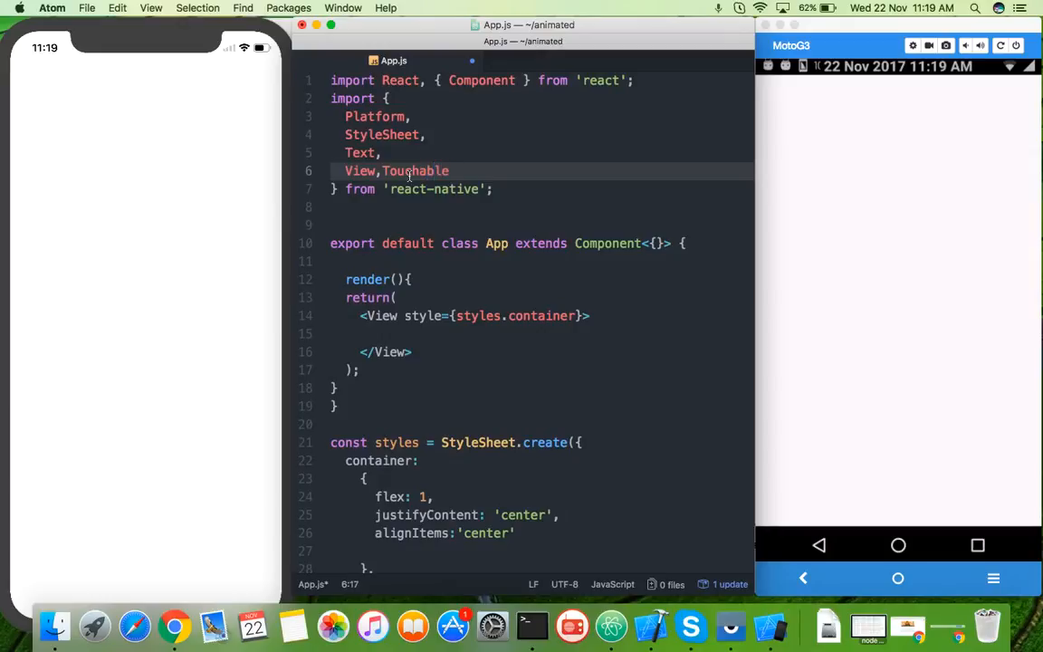
type("Opacity")
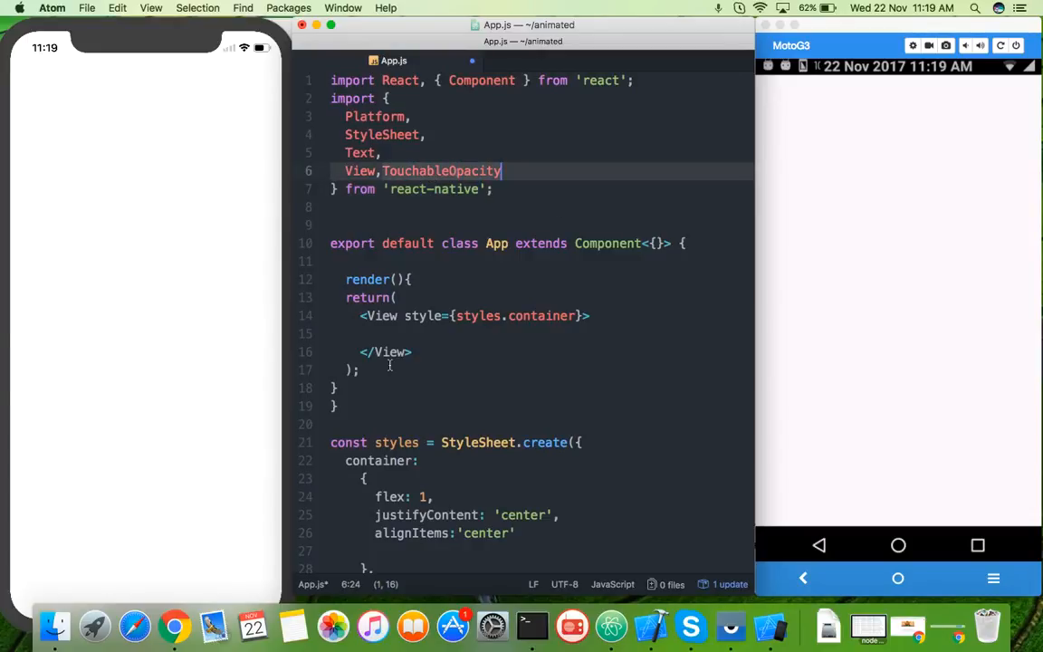
Wrap a <Text> element in a TouchableOpacity inside the View and begin its style={ prop
left_click(362, 333)
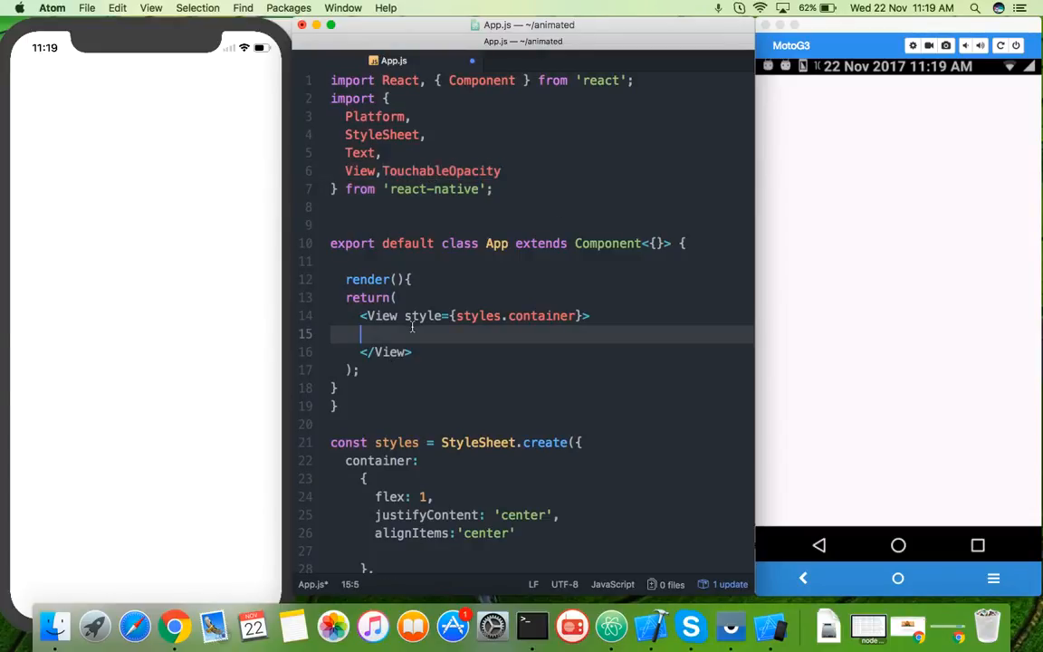
type("<TouchableOpacity>")
type("</")
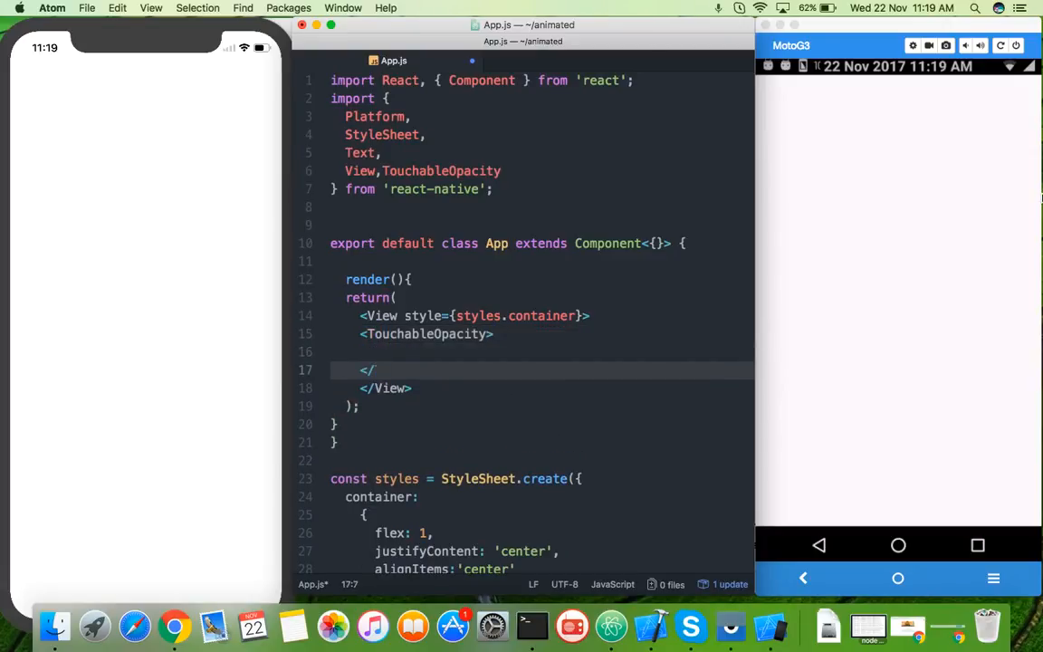
type("TouchableOpacity>")
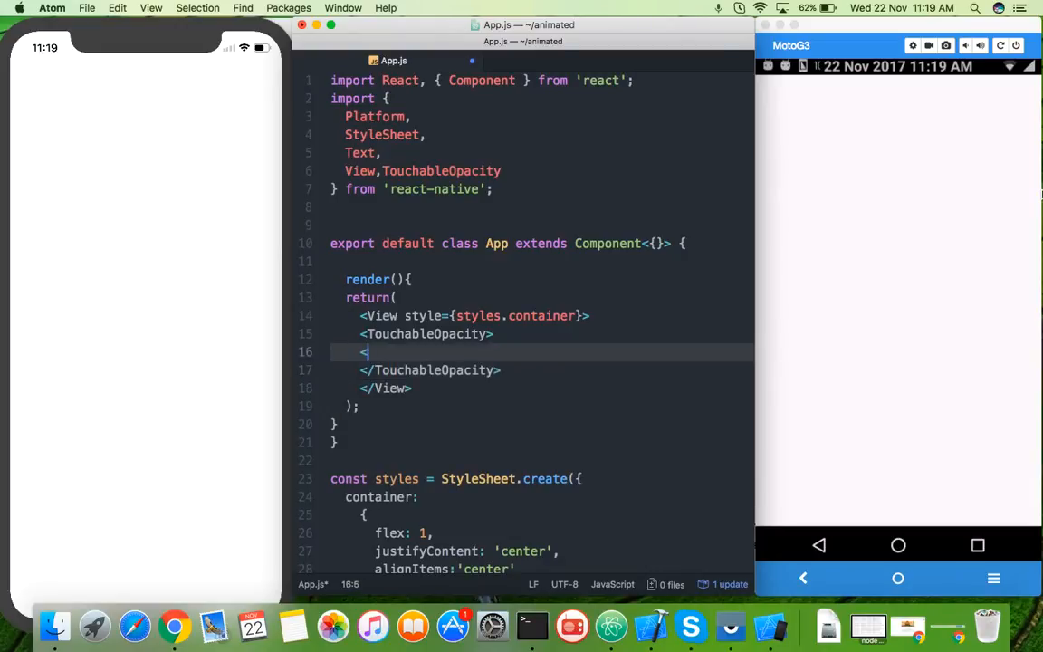
type("<Text>+</Text>")
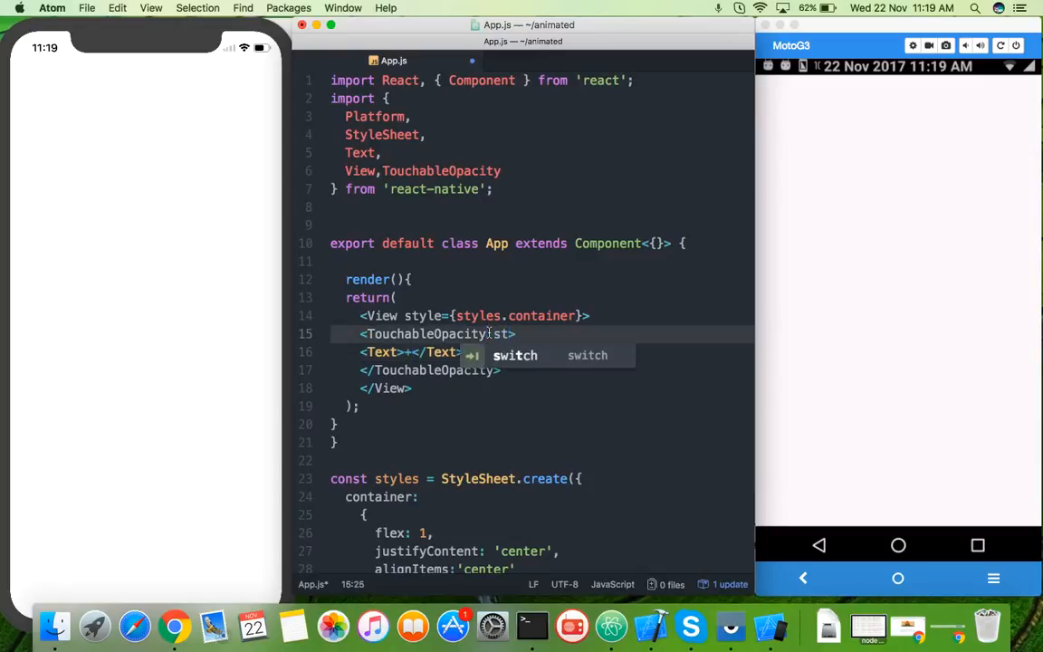
type("style=")
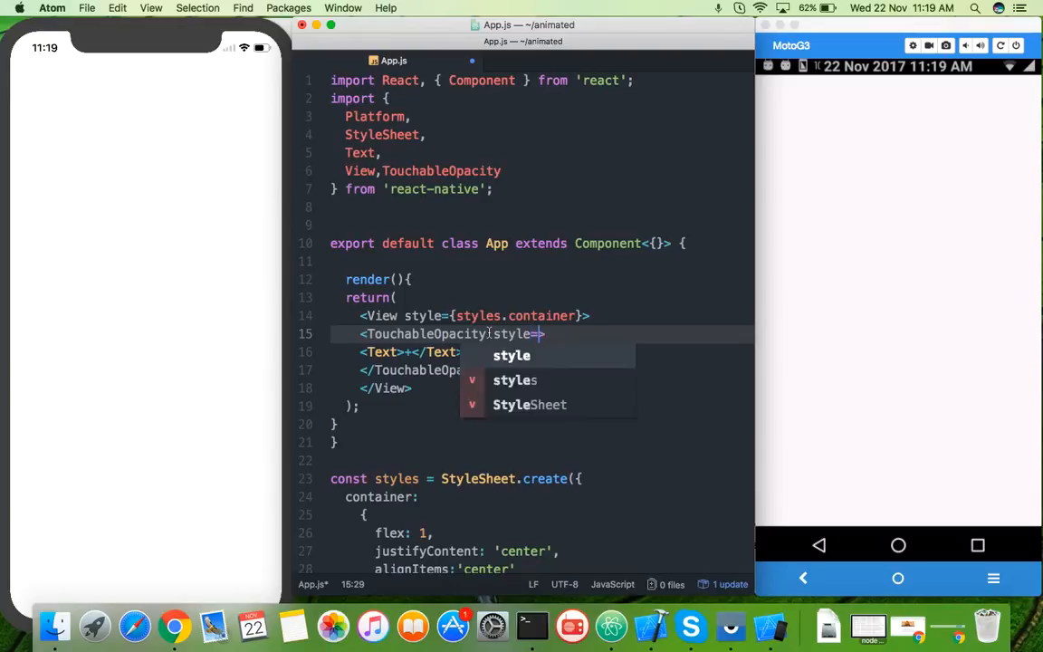
type("{")
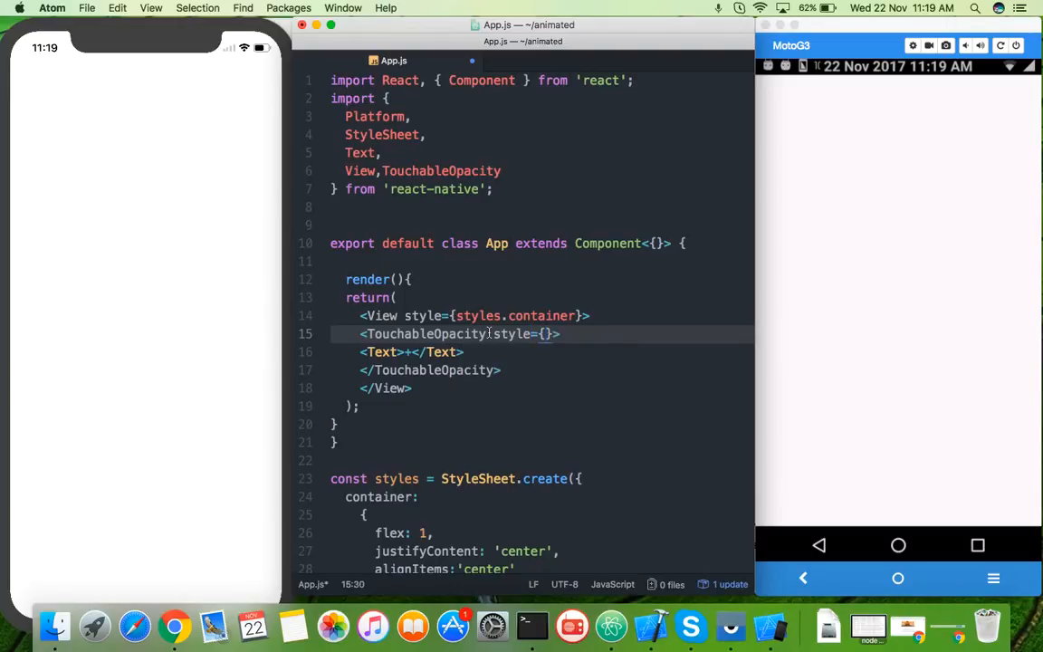
Create a btn style in the StyleSheet with position:'absolute'
type("styles.")
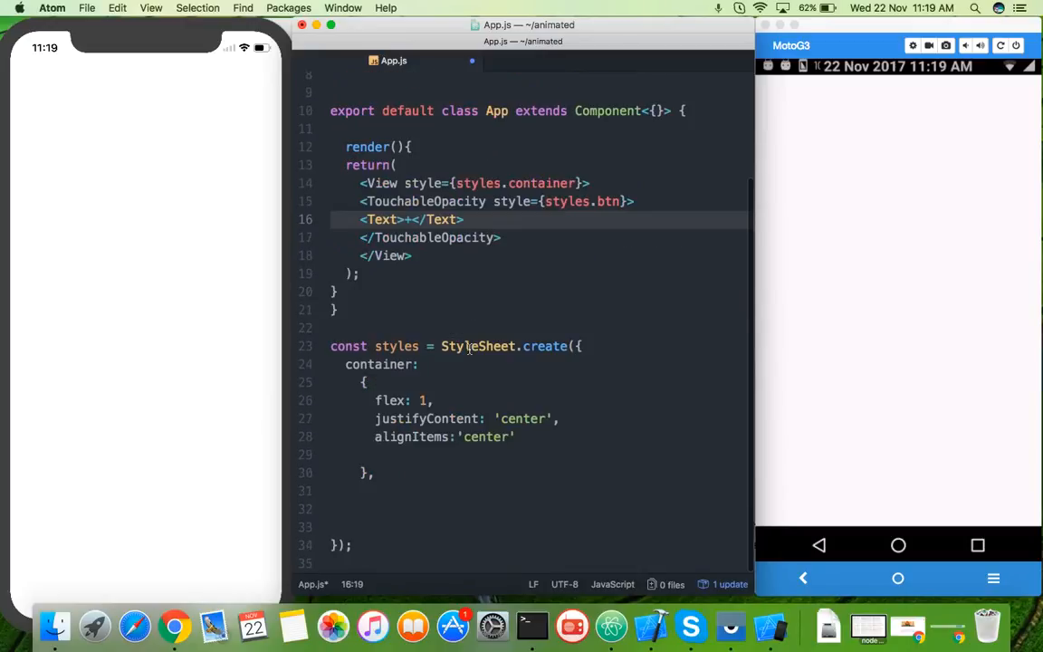
type("bt")
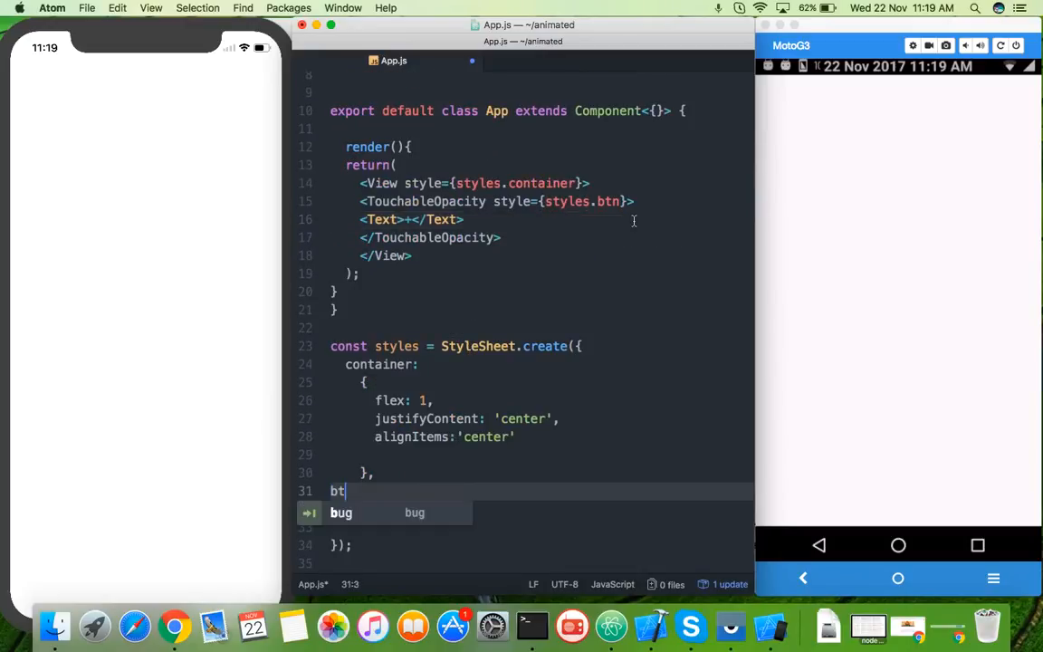
type("n:{}")
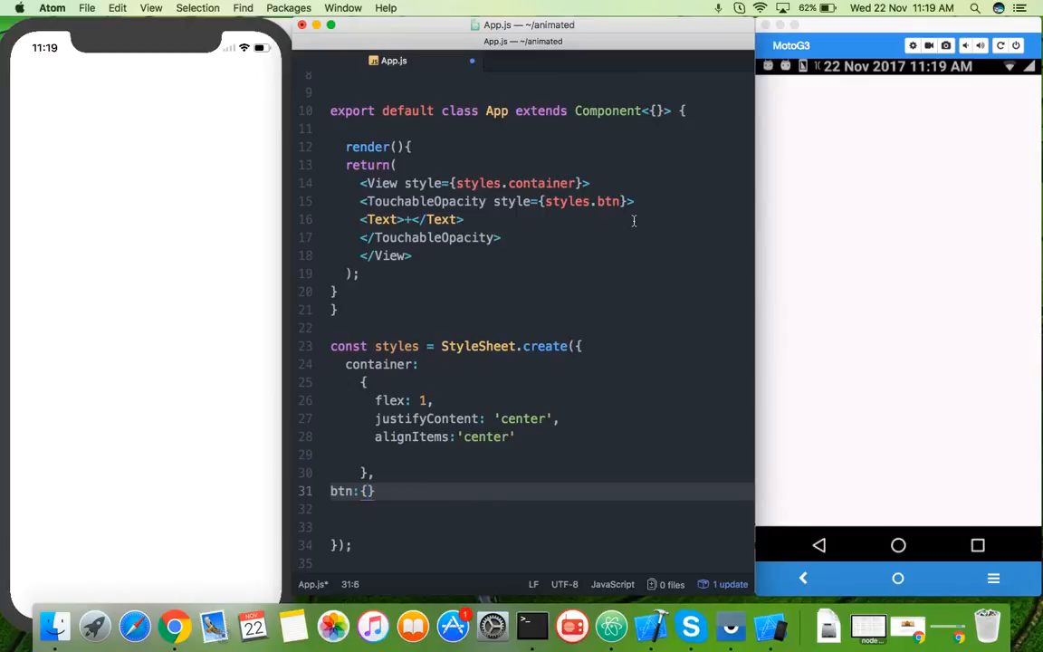
type("p")
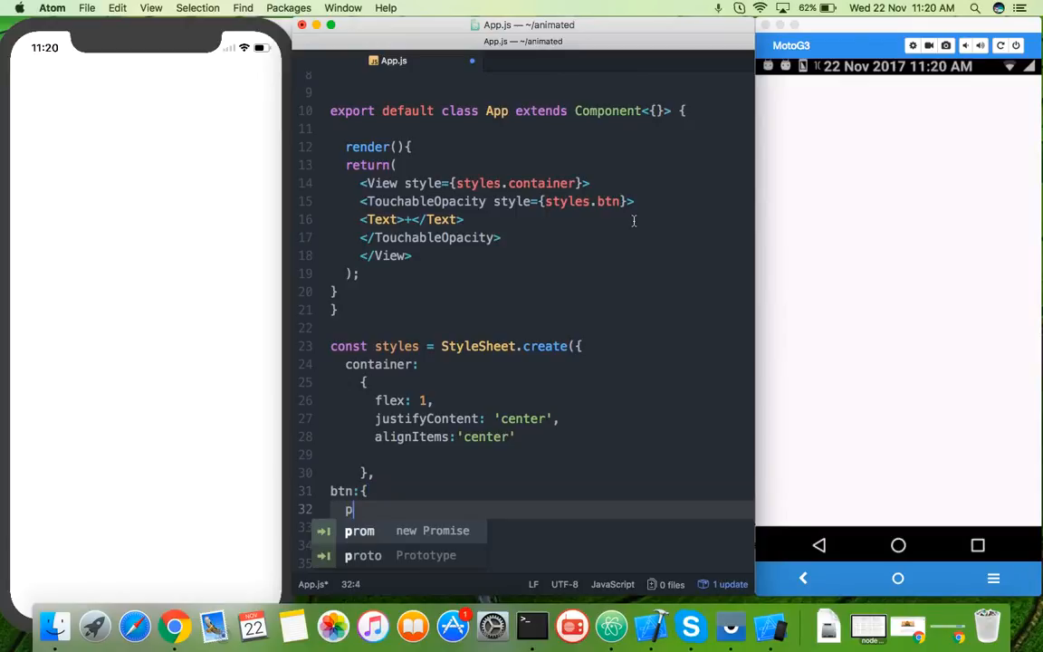
type("osition")
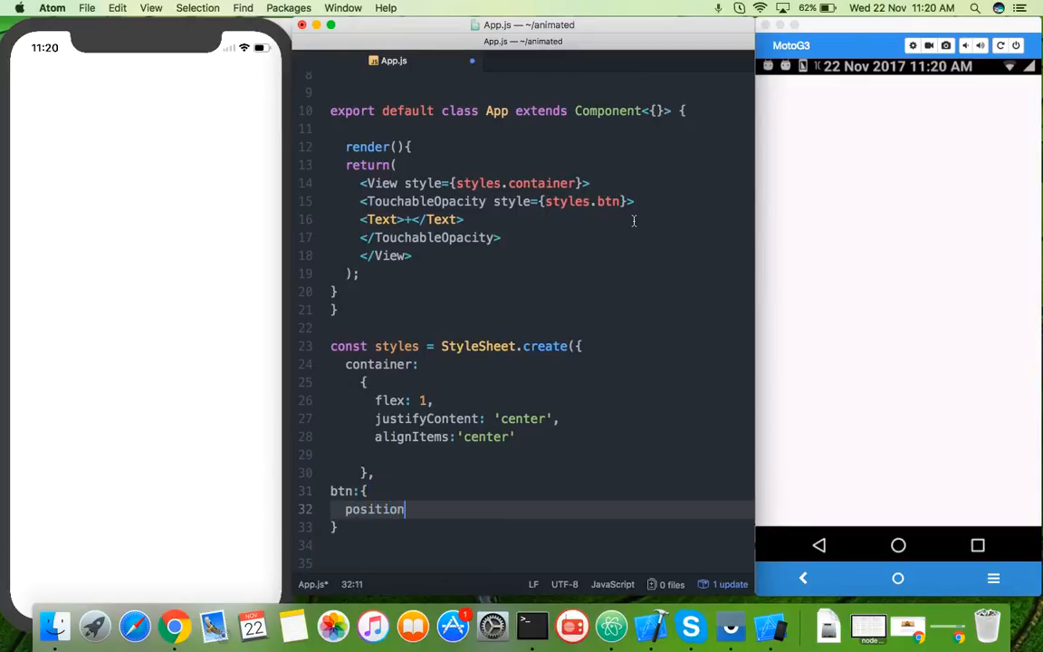
type(":'ab'")
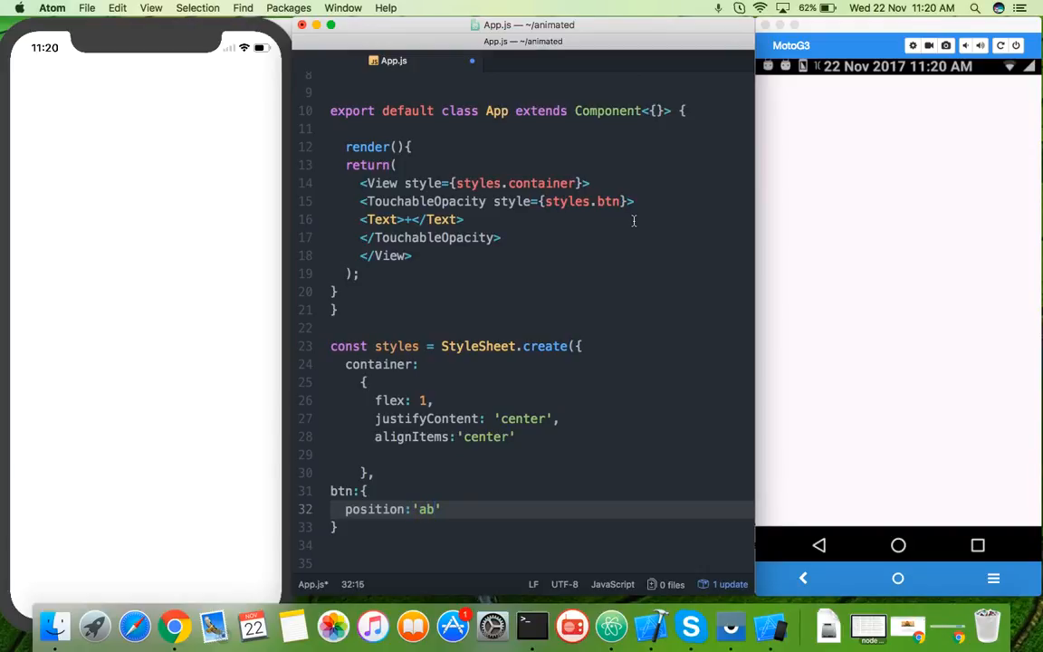
type("ulote")
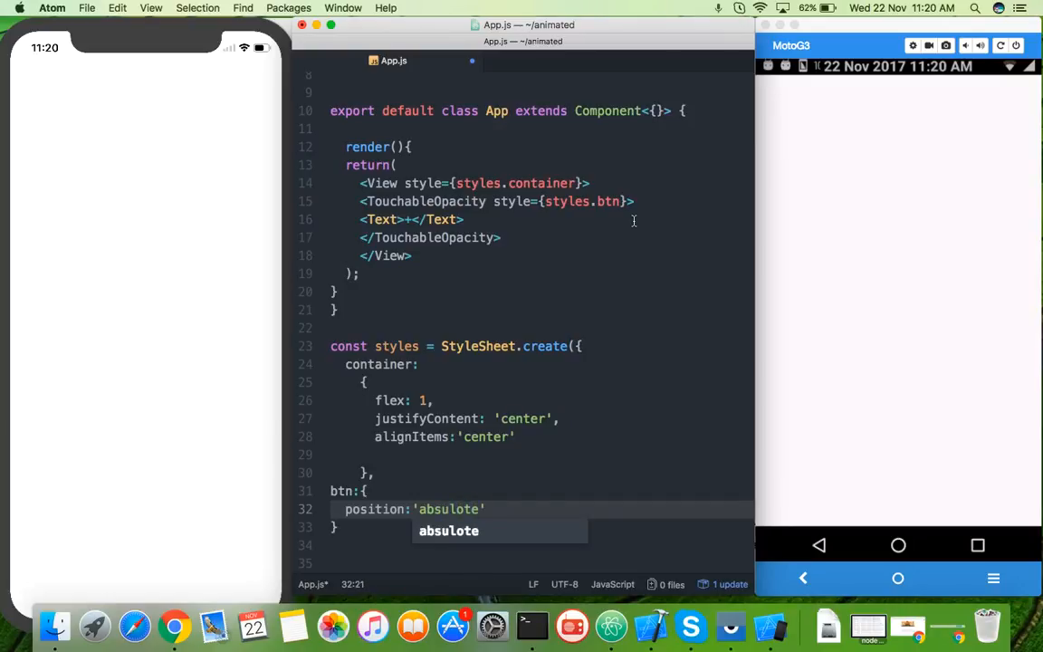
key("BackSpace")
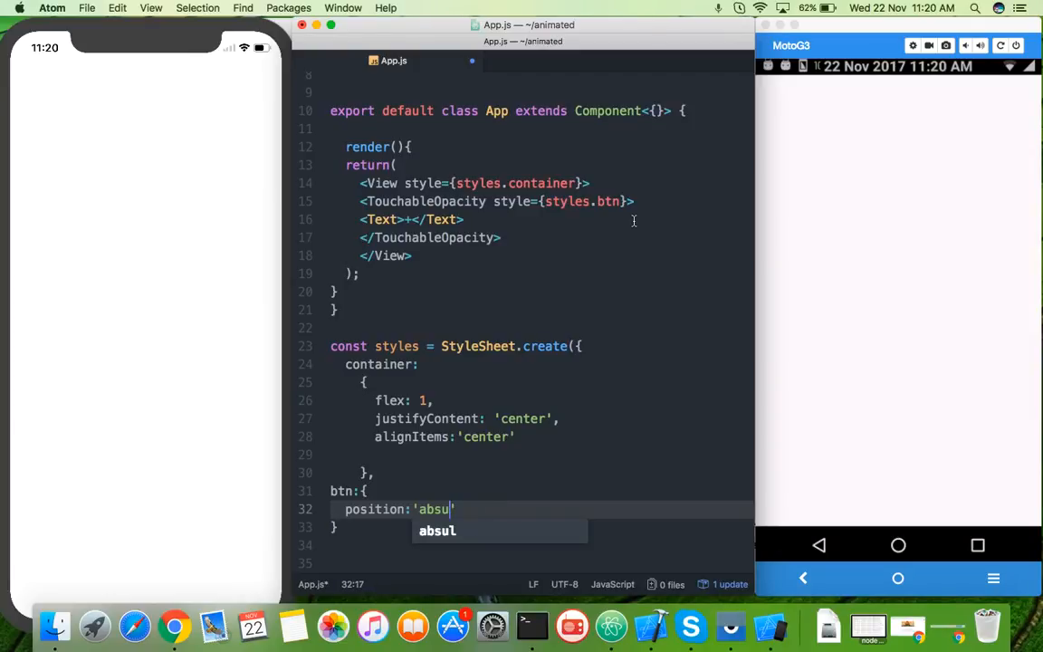
type("oue")
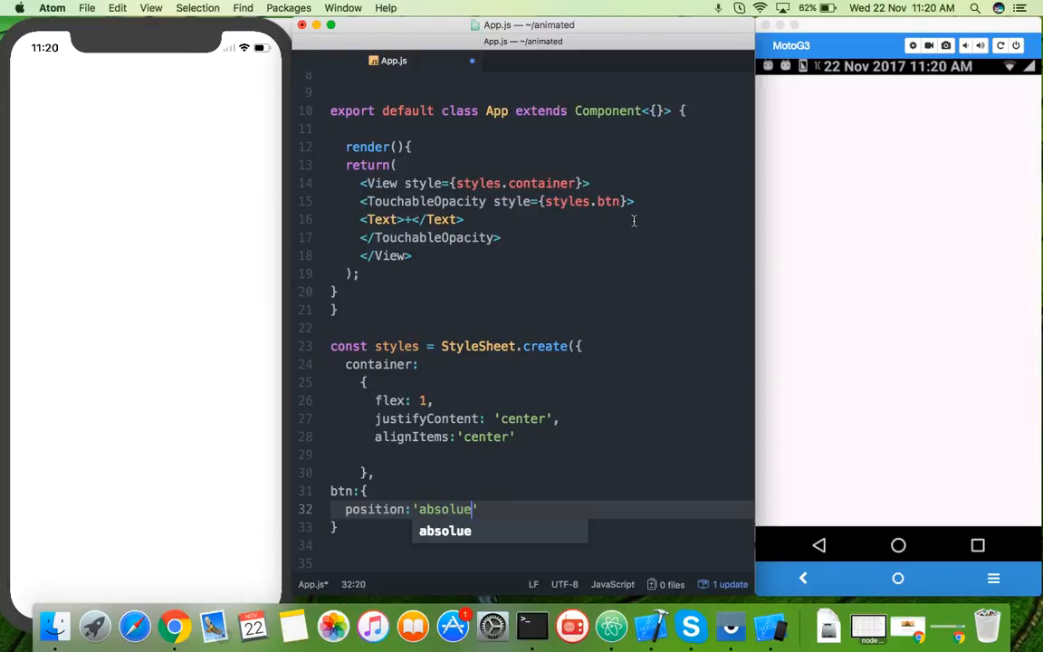
key("backspace")
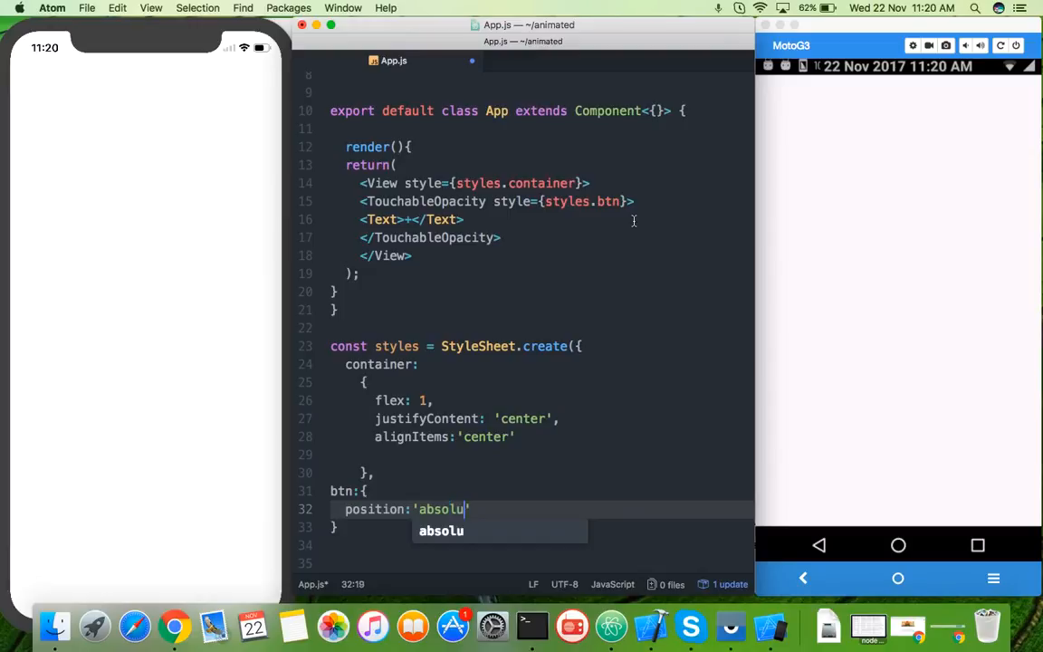
type("te")
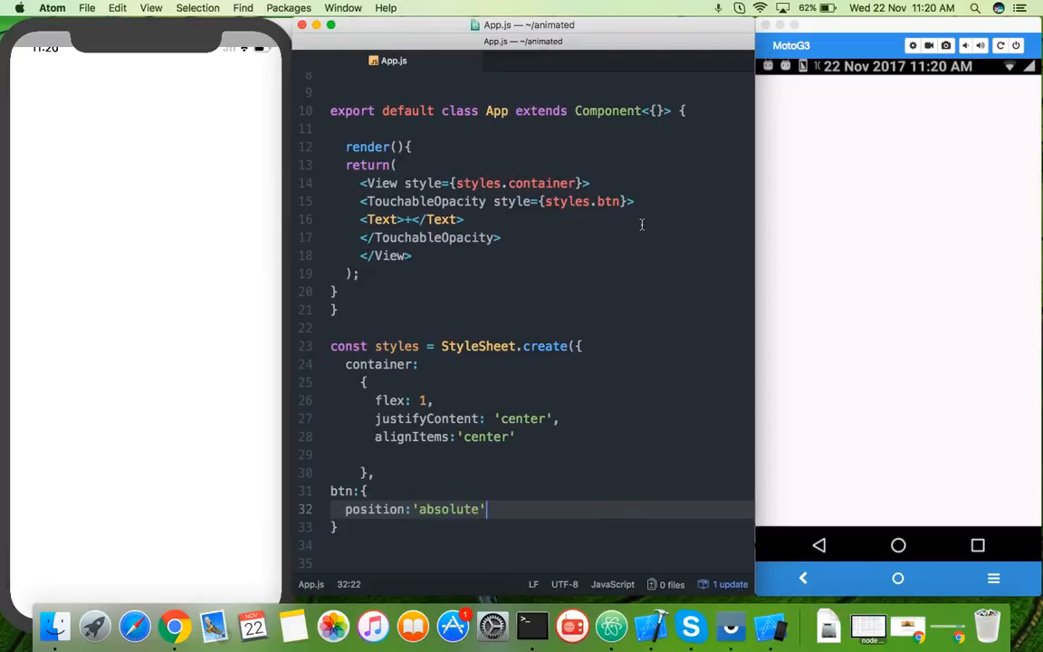
Give btn width:50, height:50 and backgroundColor:'green'
left_click(331, 328)
type(",")
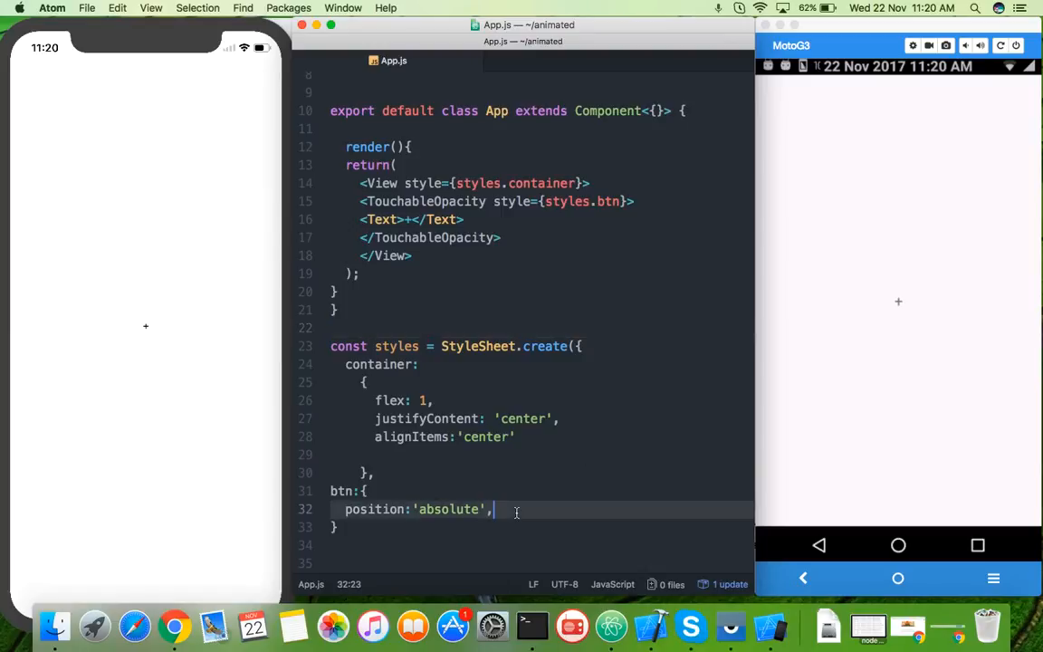
type("width:5")
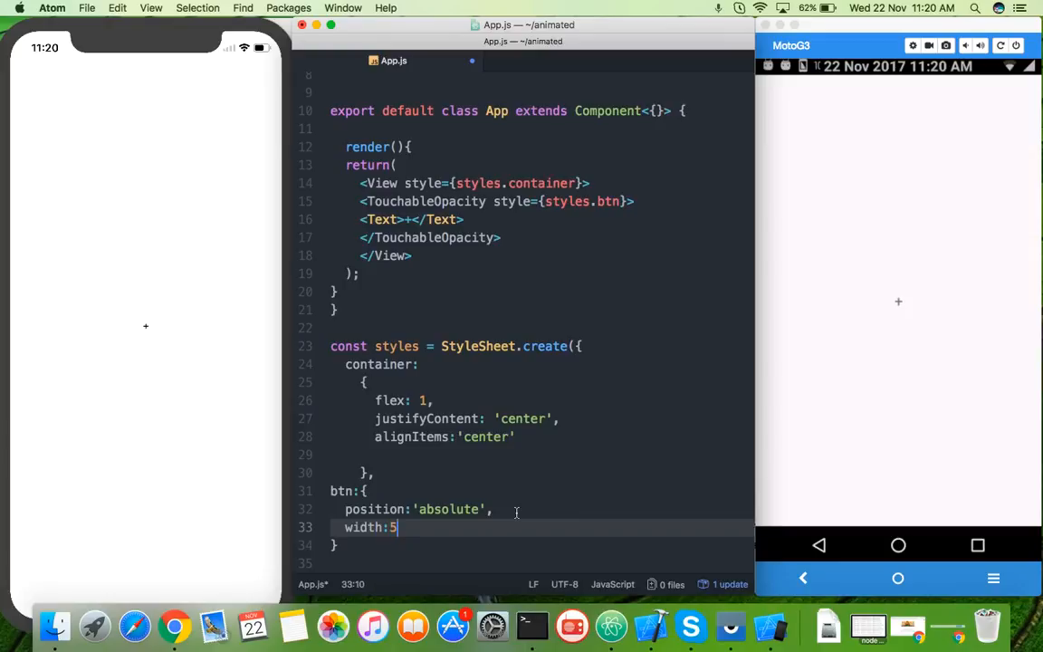
type("0,height")
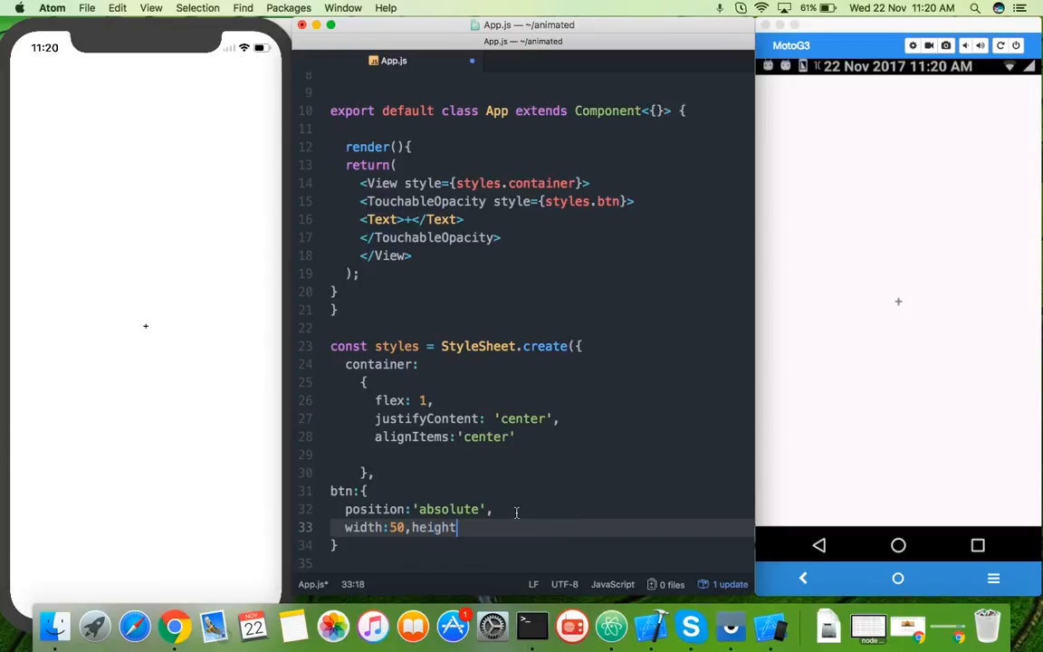
type(":50,")
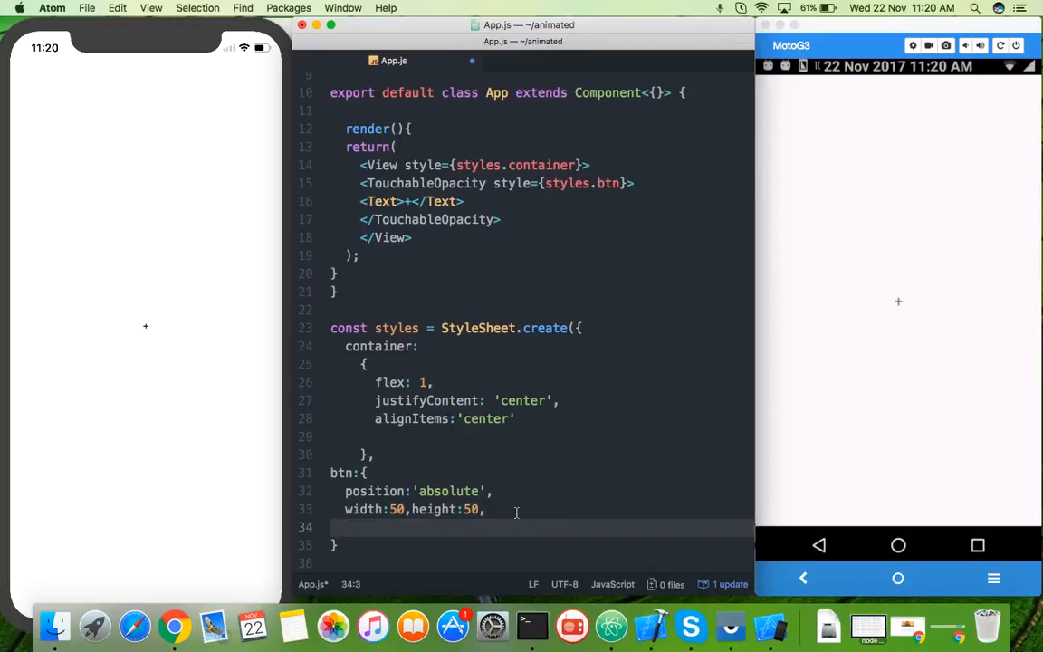
type("back")
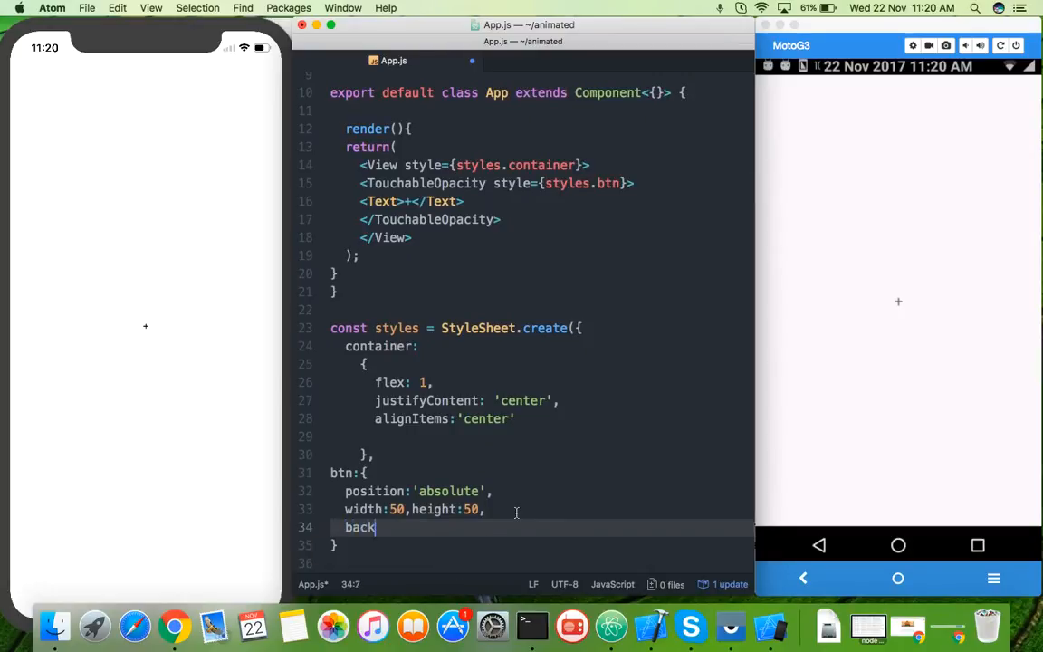
type("gr")
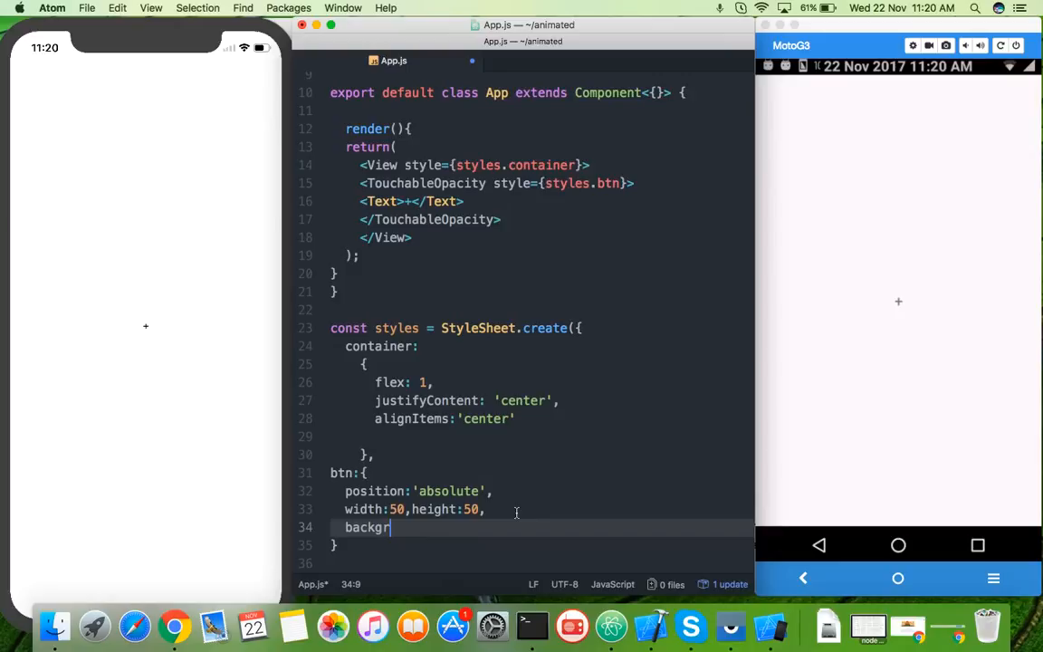
type("ound")
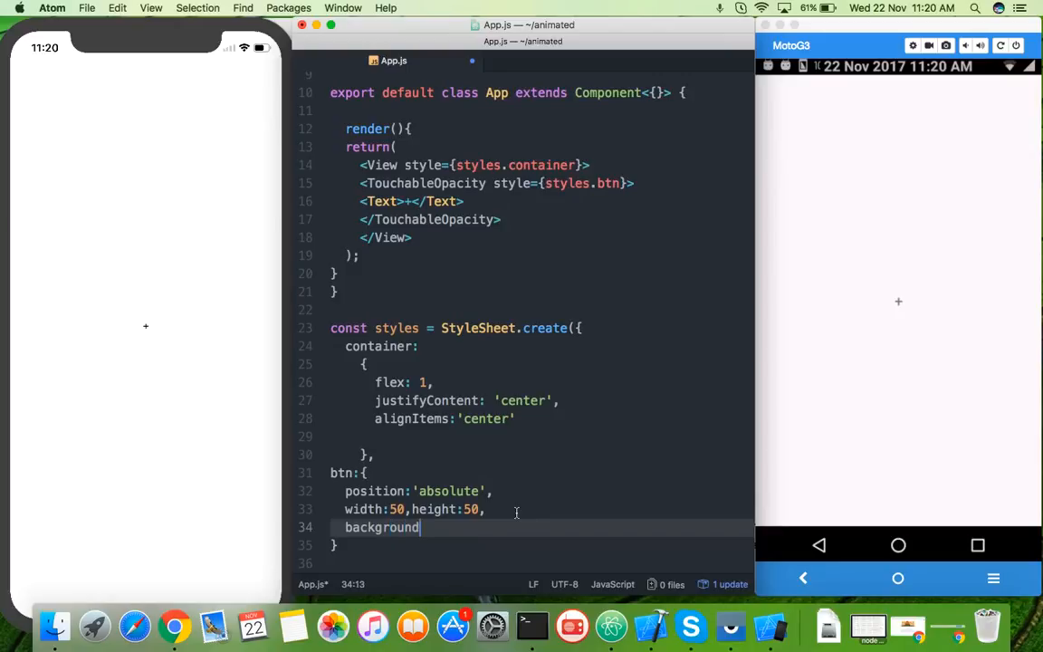
type("Color:")
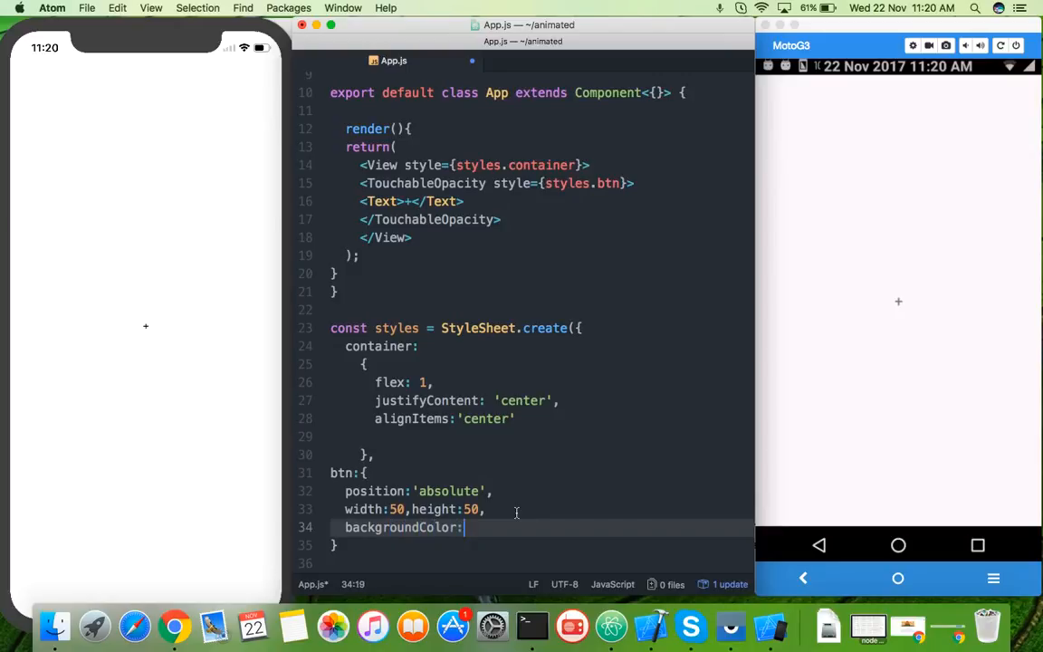
type("'gree'")
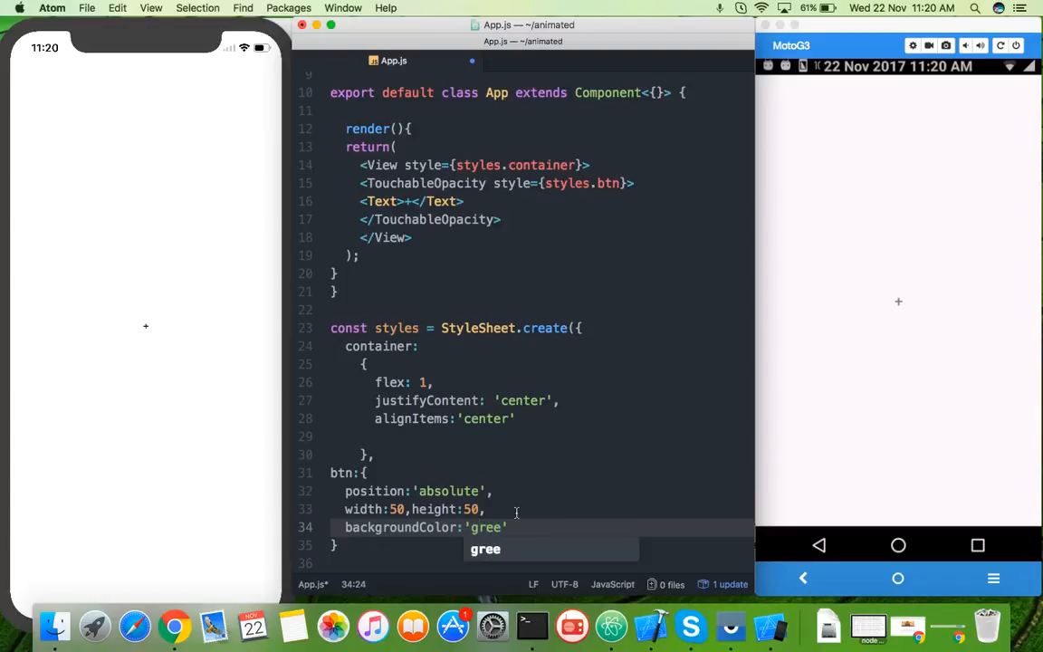
Add borderRadius 30 plus bottom:10 and right:10 offsets to the btn style
type("n'")
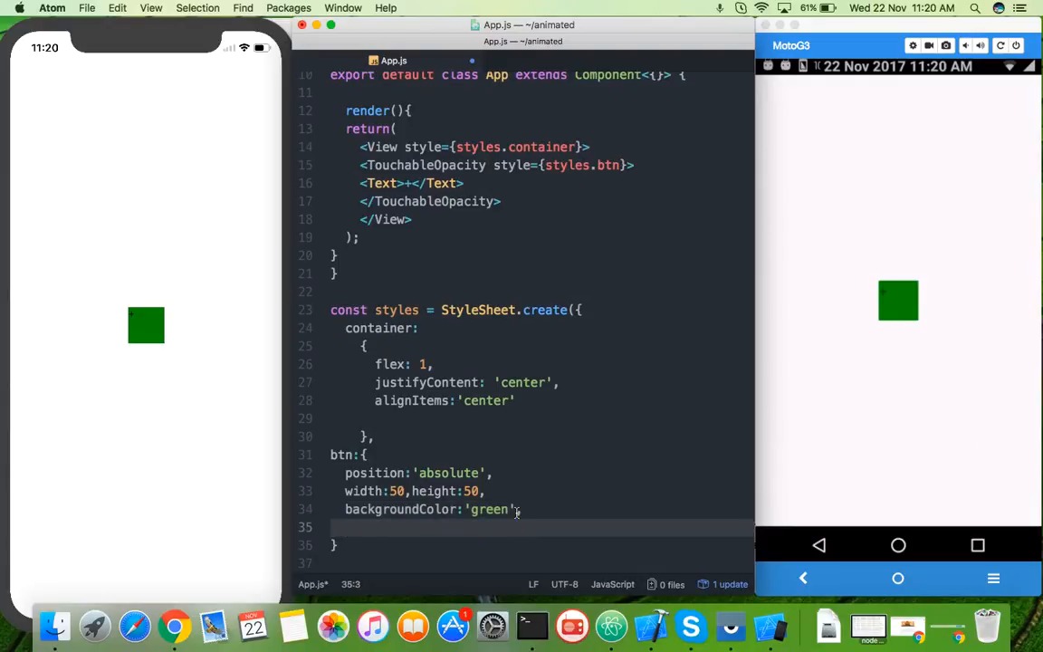
type("borderR")
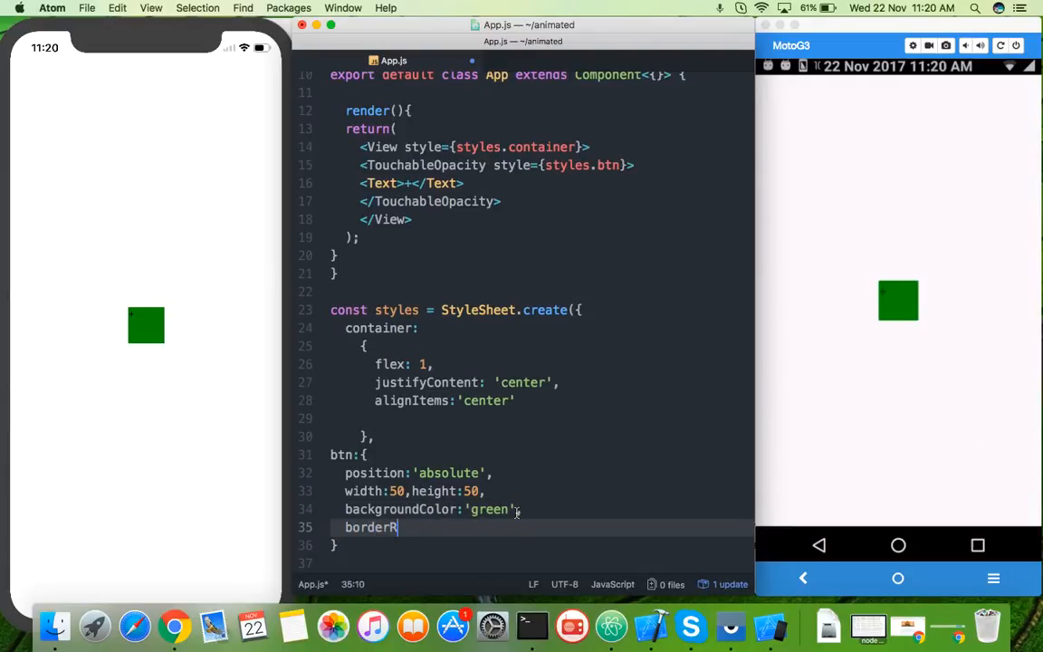
type("a")
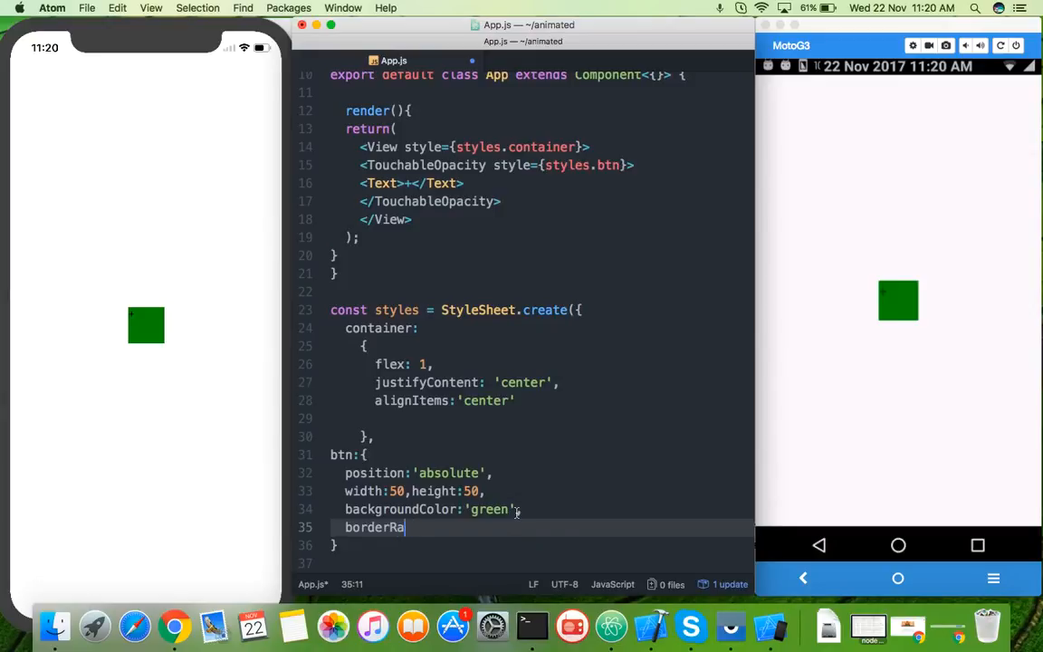
type("dius")
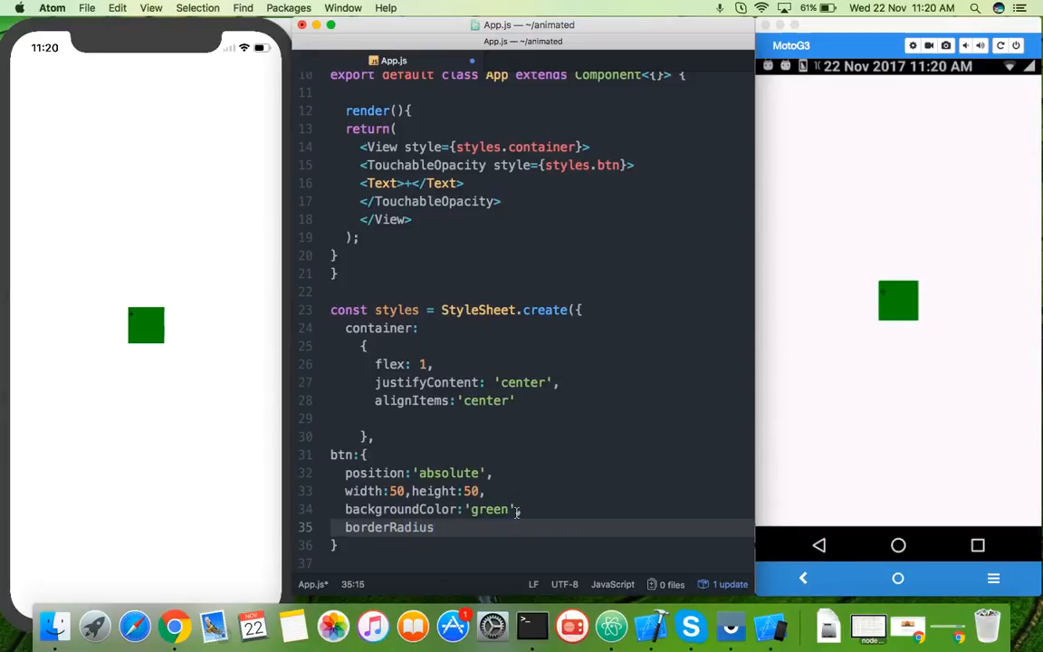
type("5")
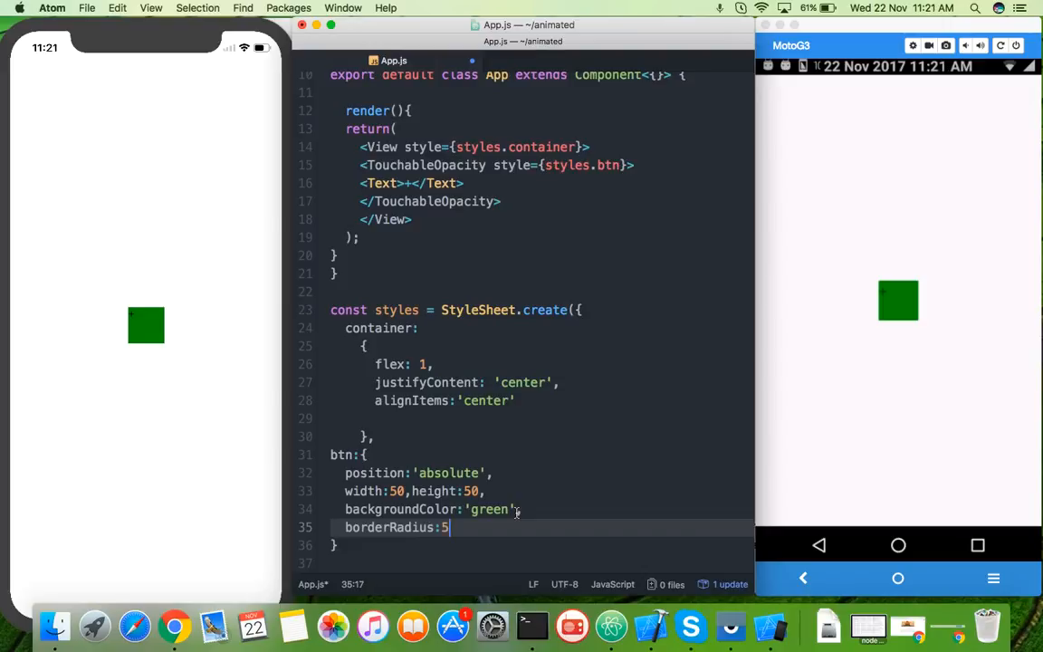
type("0,")
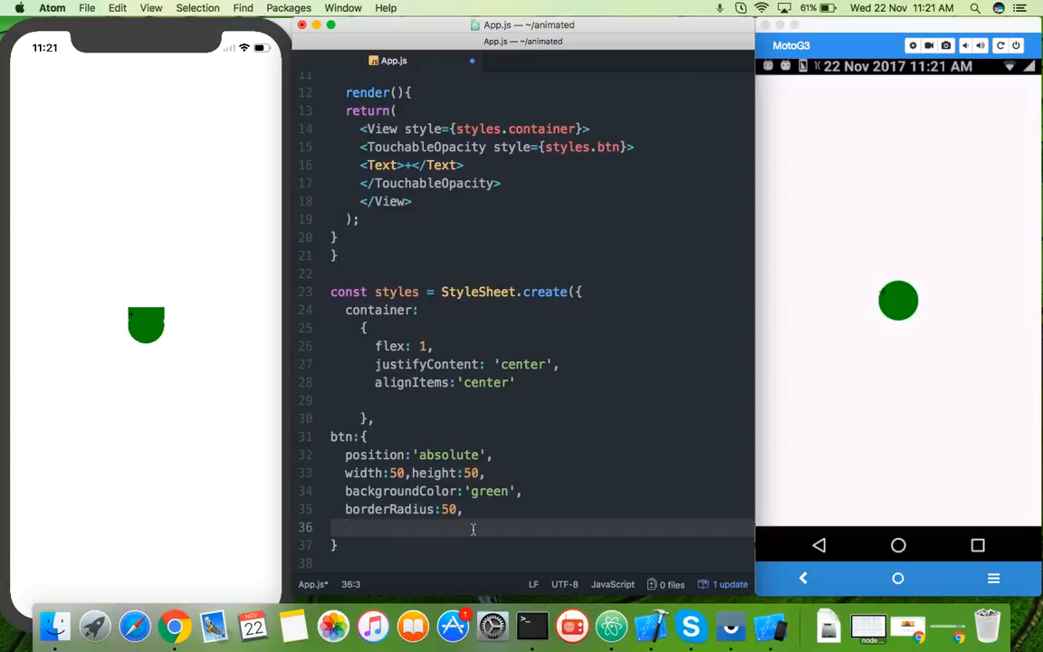
type("b")
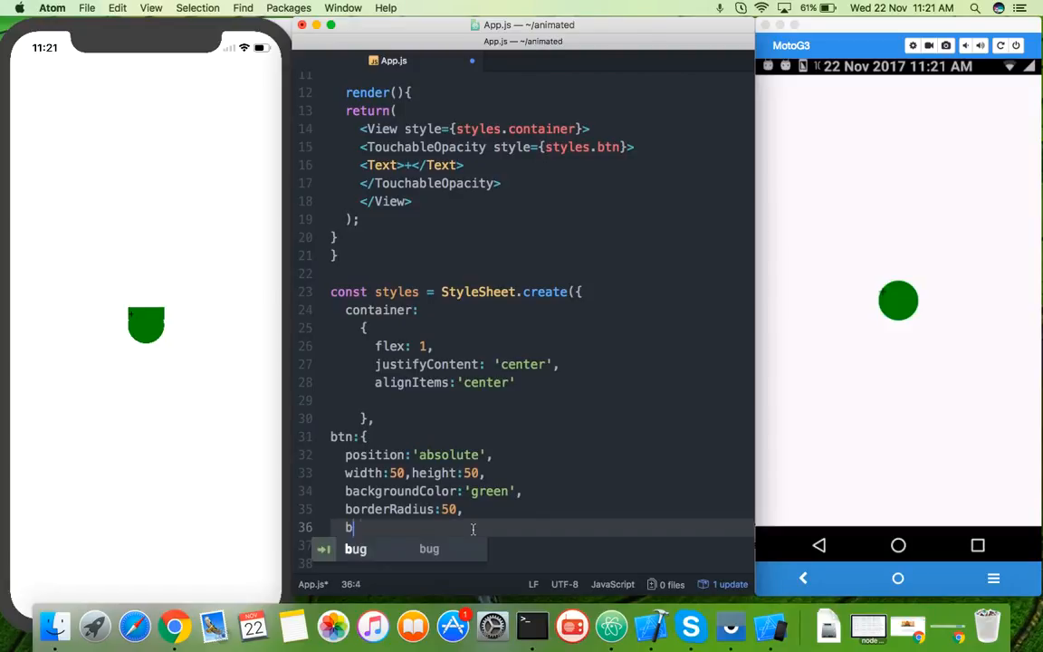
type("ottom:10")
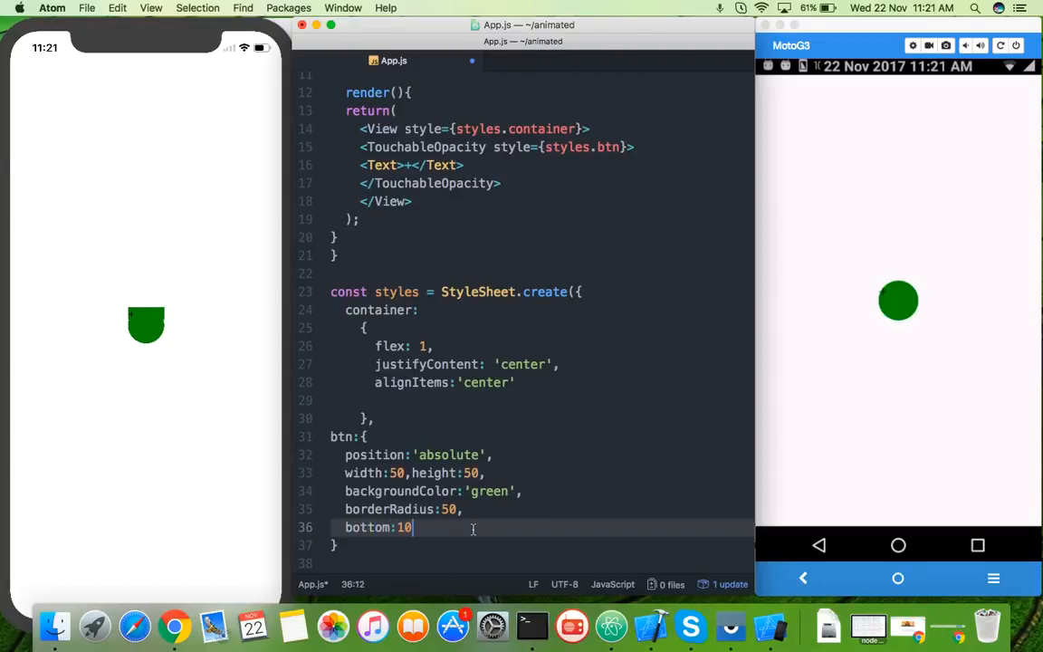
type(",")
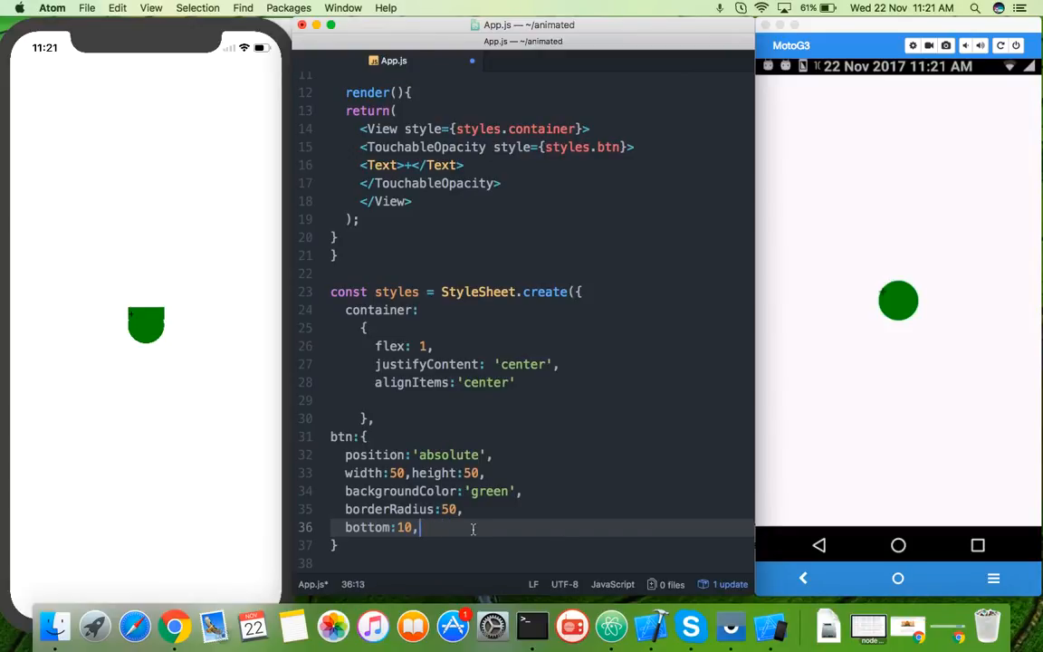
type("right\"")
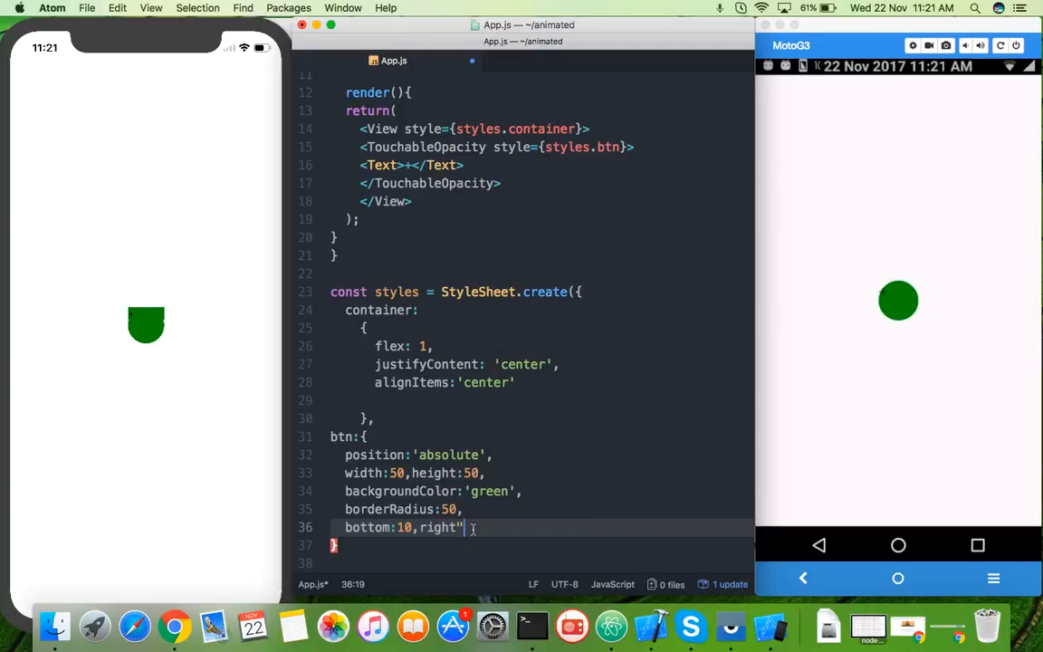
type("10")
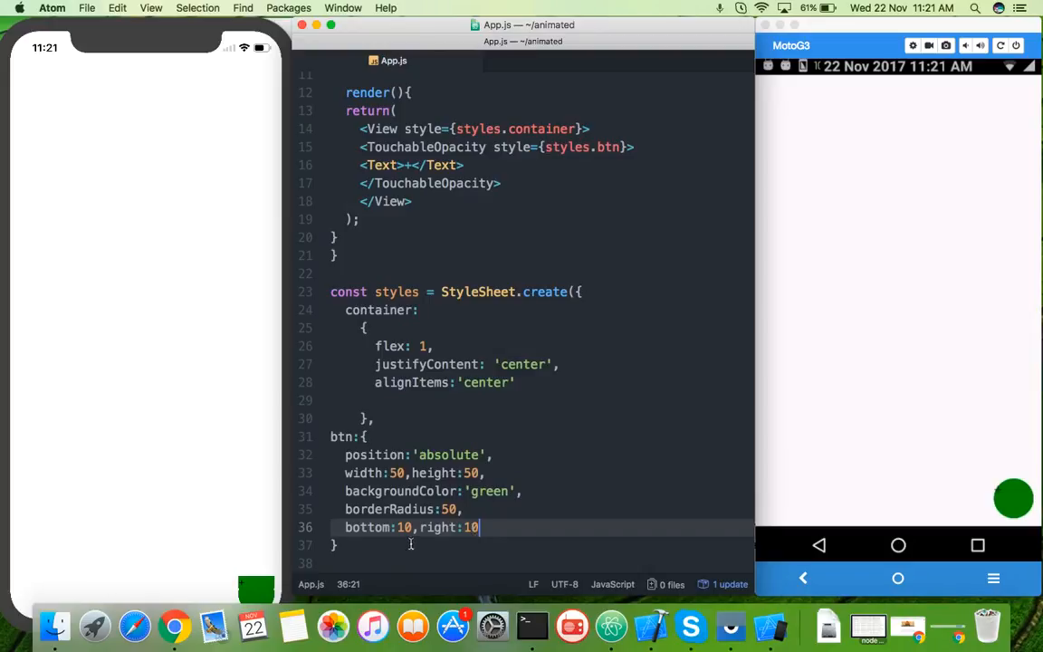
type("30")
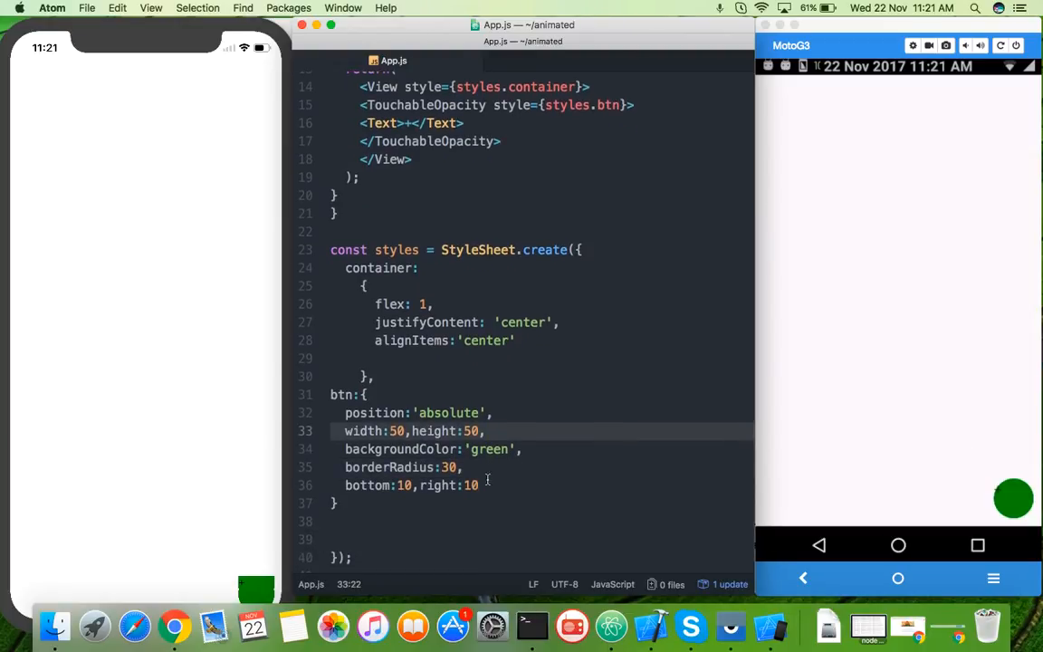
Add alignItems:'center' and begin justifyContent to centre the button's contents
left_click(438, 486)
type(",")
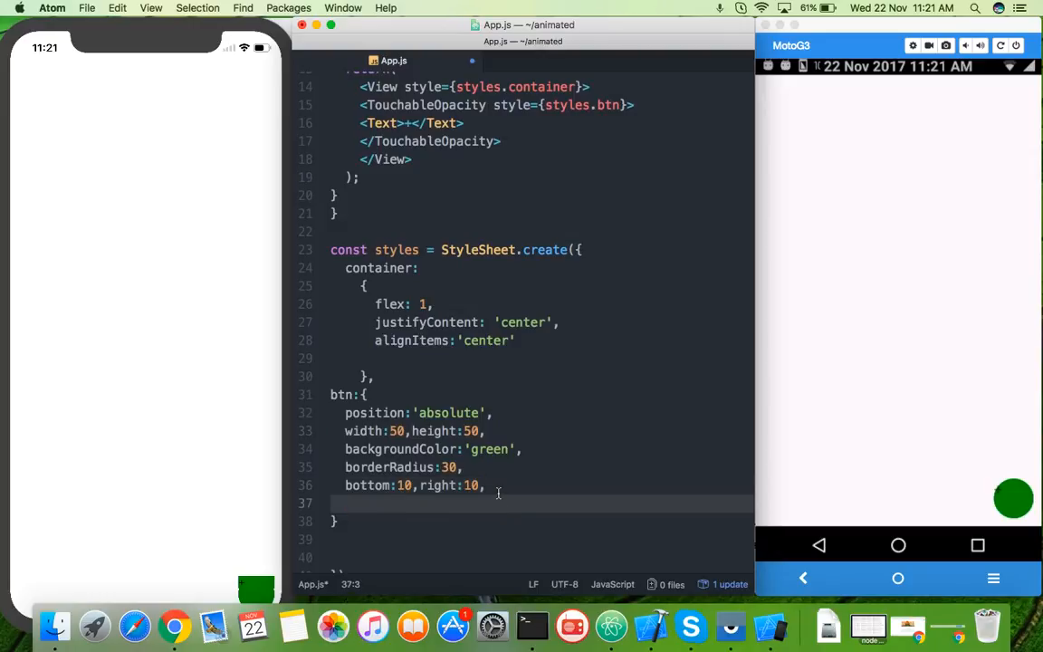
type("alignItems")
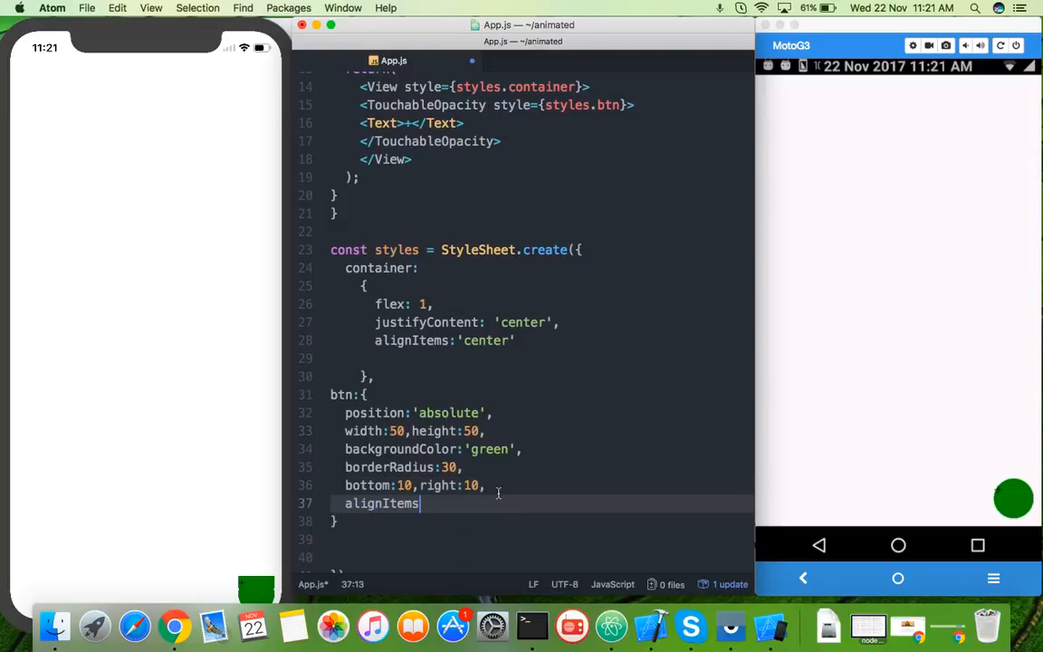
type(":'ce")
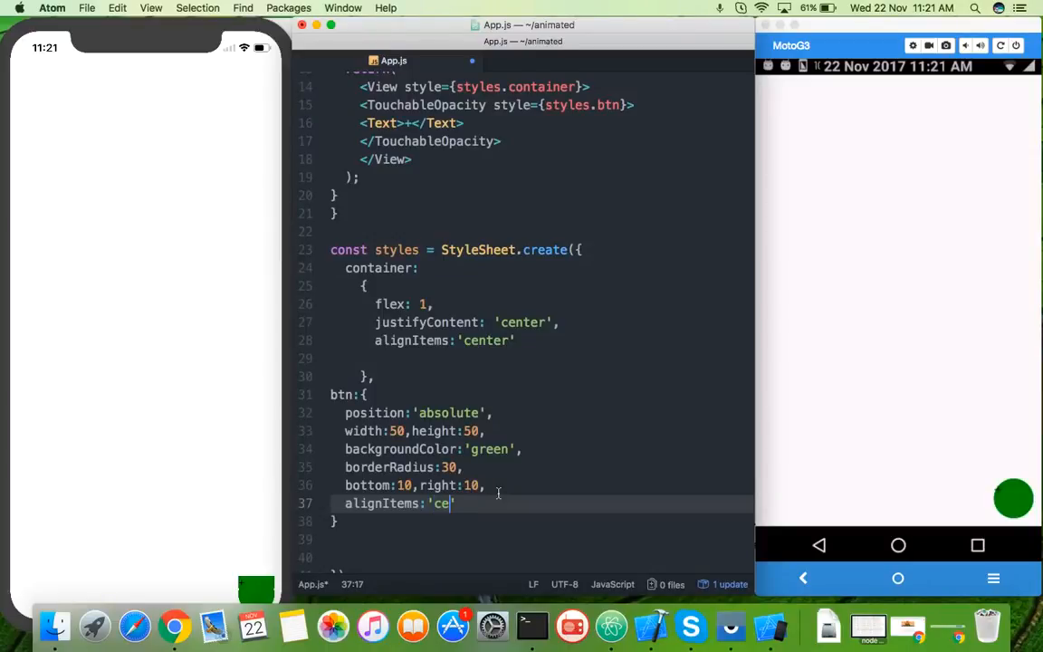
type("nter")
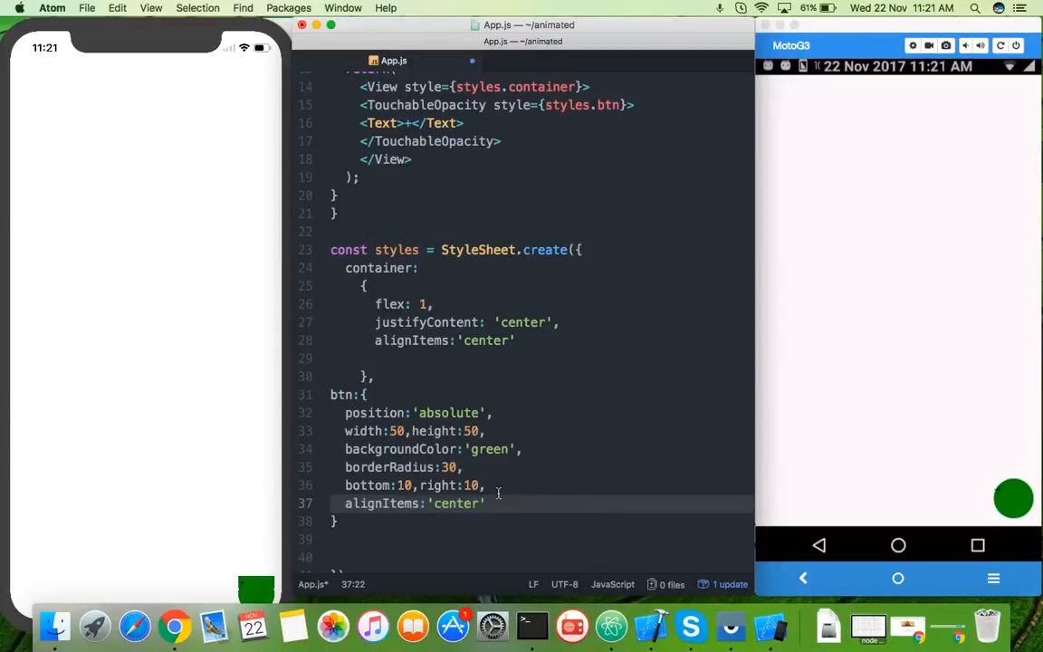
type("justifyContent:'center'")
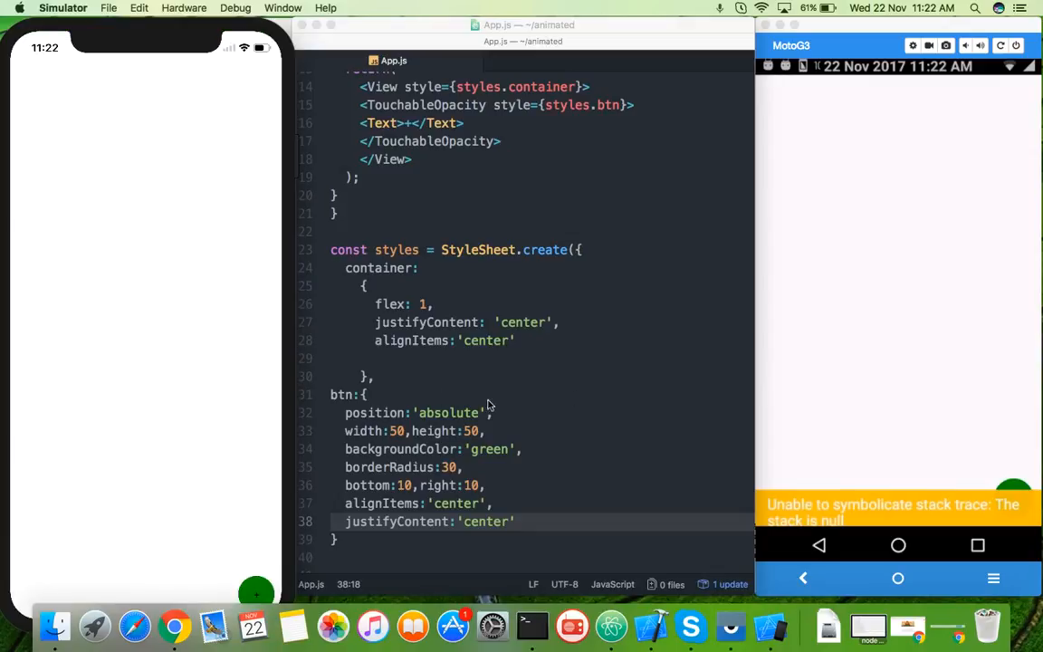
mouse_move(185, 58)
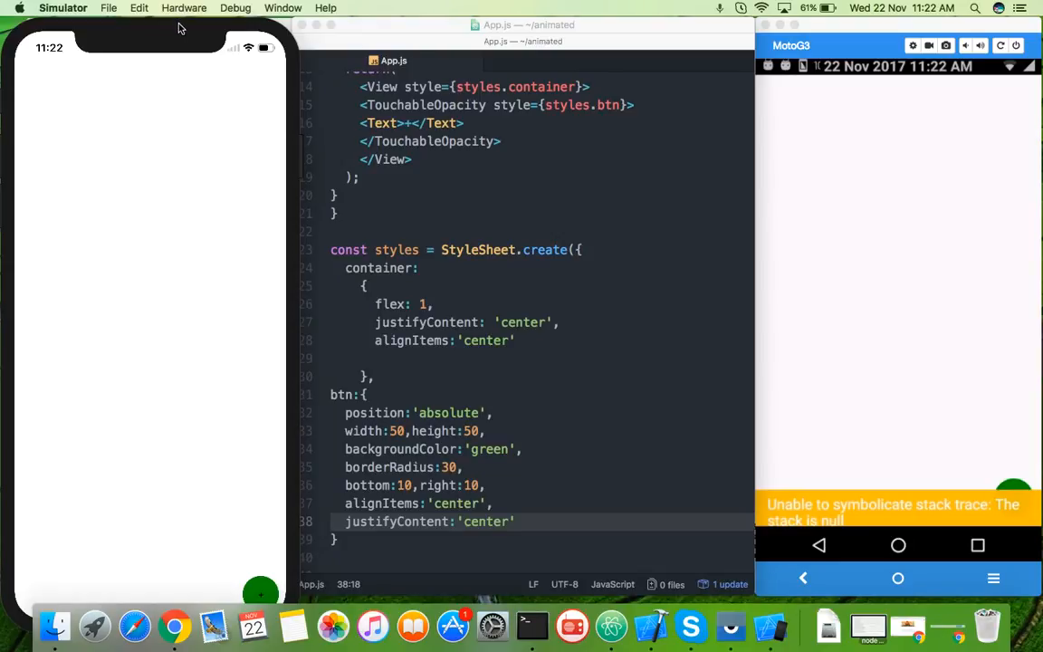
mouse_move(431, 457)
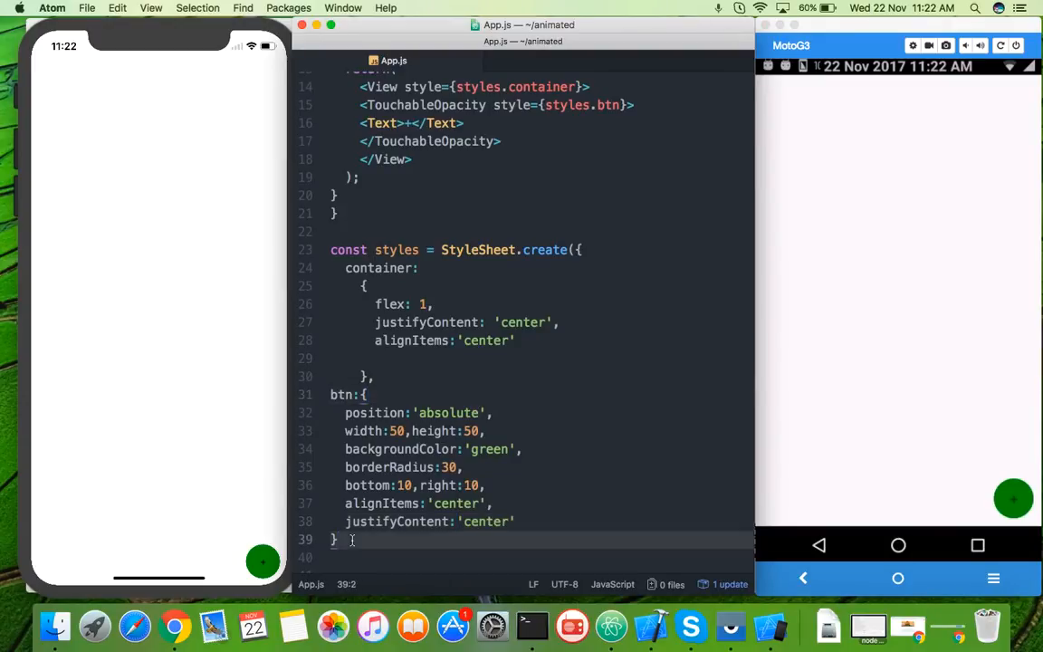
Set the plus Text's style prop to styles.plus
type("style=")
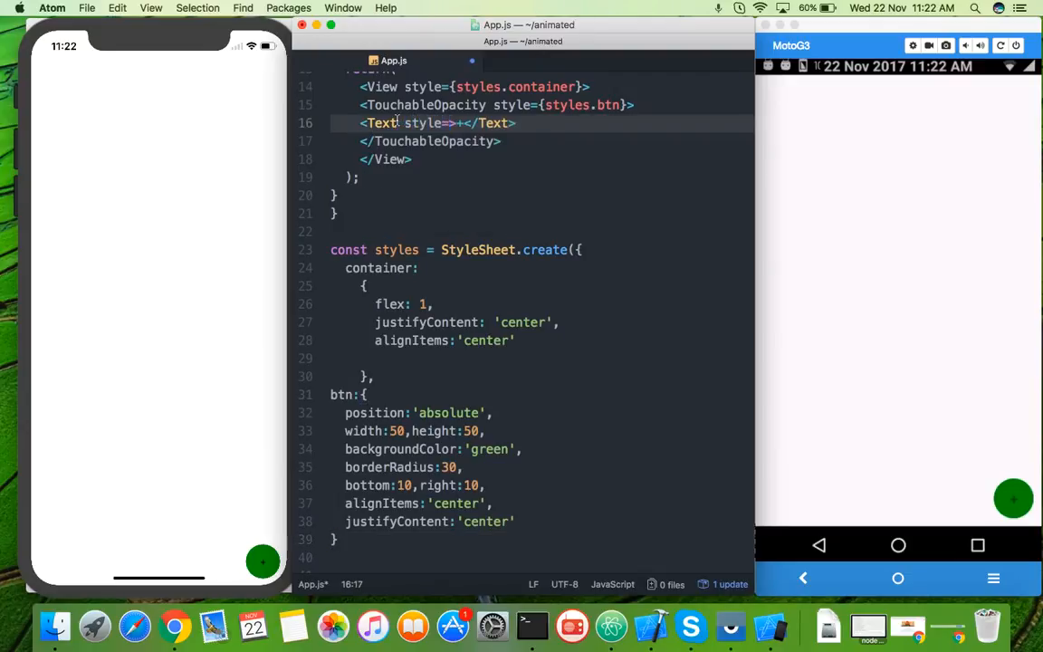
type("{}")
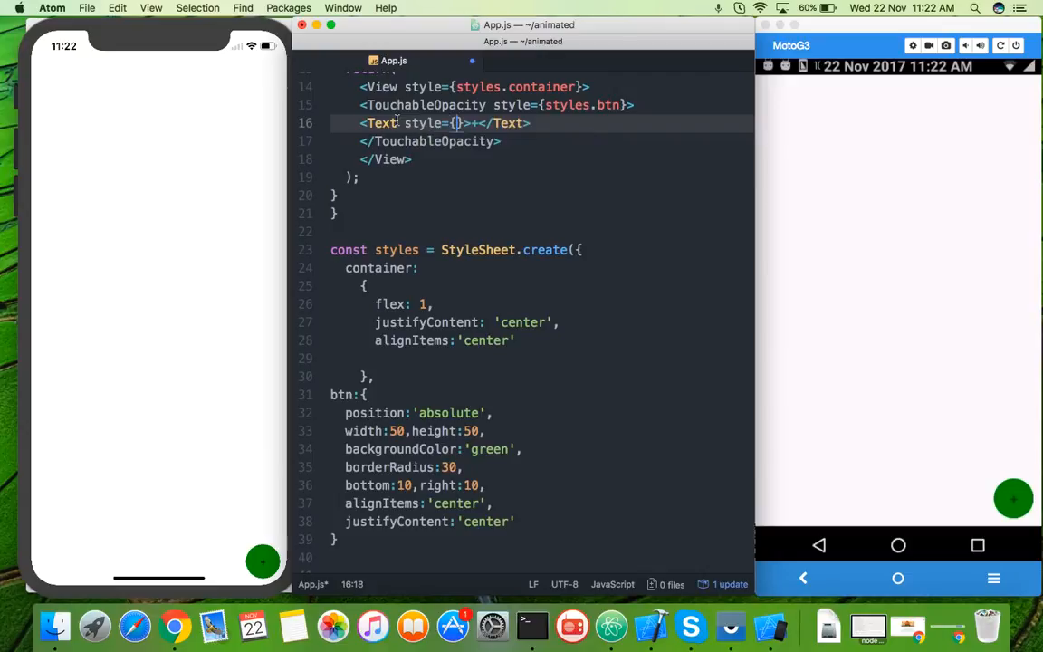
type("styles.")
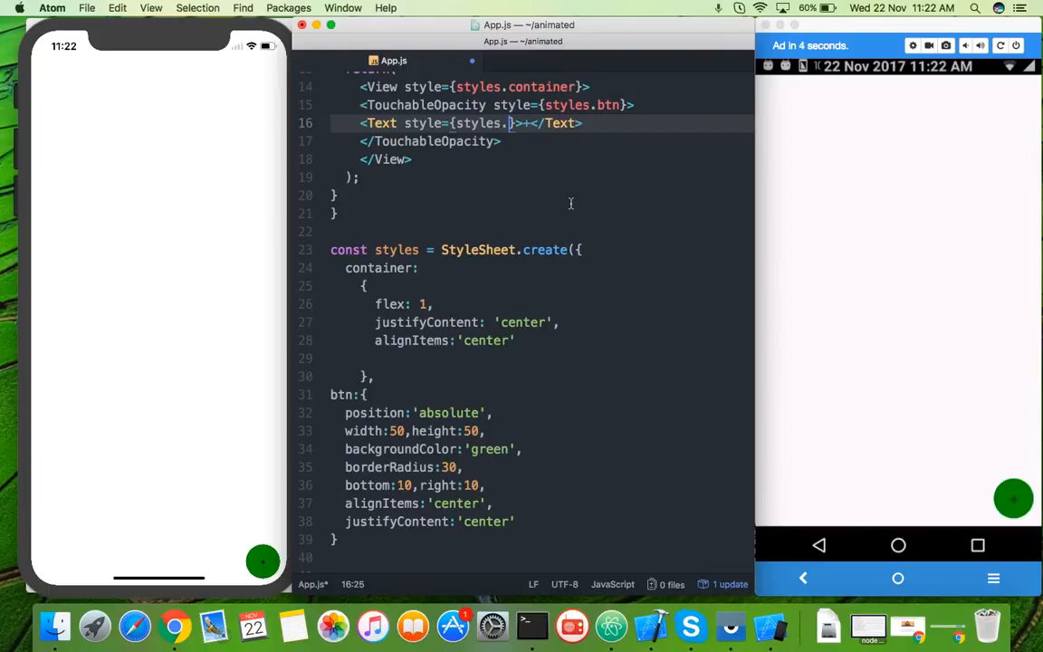
type("plus")
left_click(538, 538)
type(",")
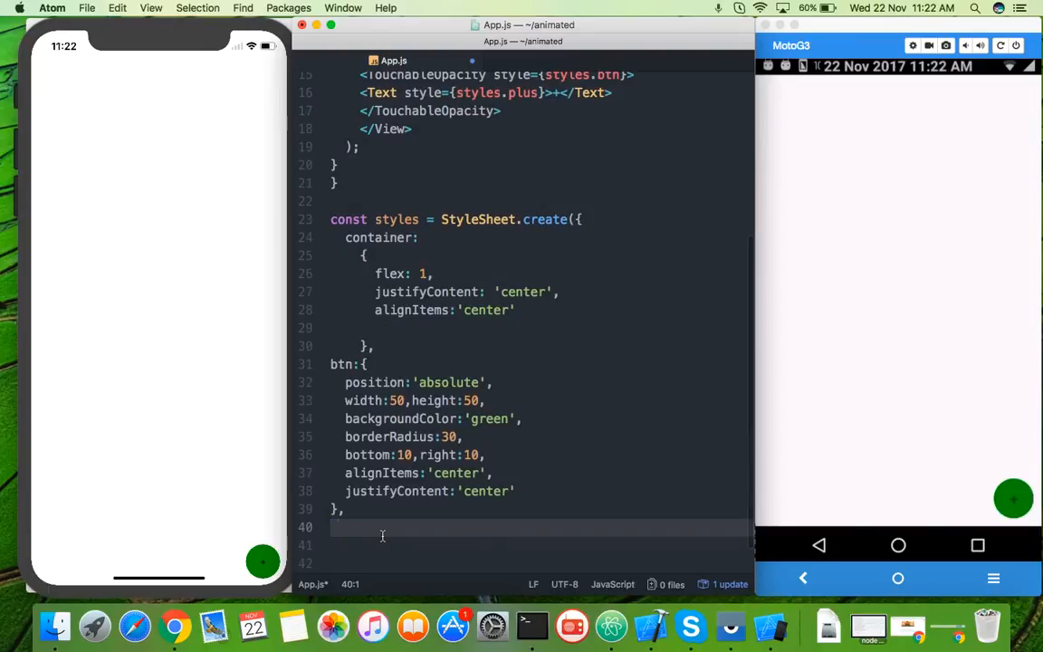
Add a plus style with color:'white' and fontSize:25 to the StyleSheet
type("plus:{")
left_click(524, 545)
type("olo")
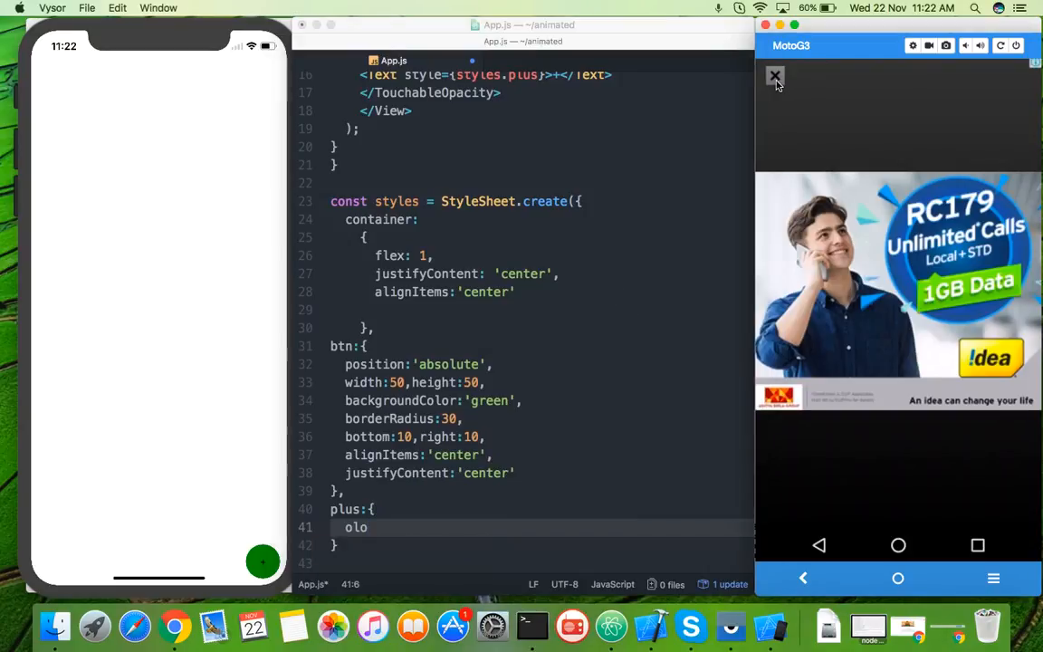
left_click(775, 76)
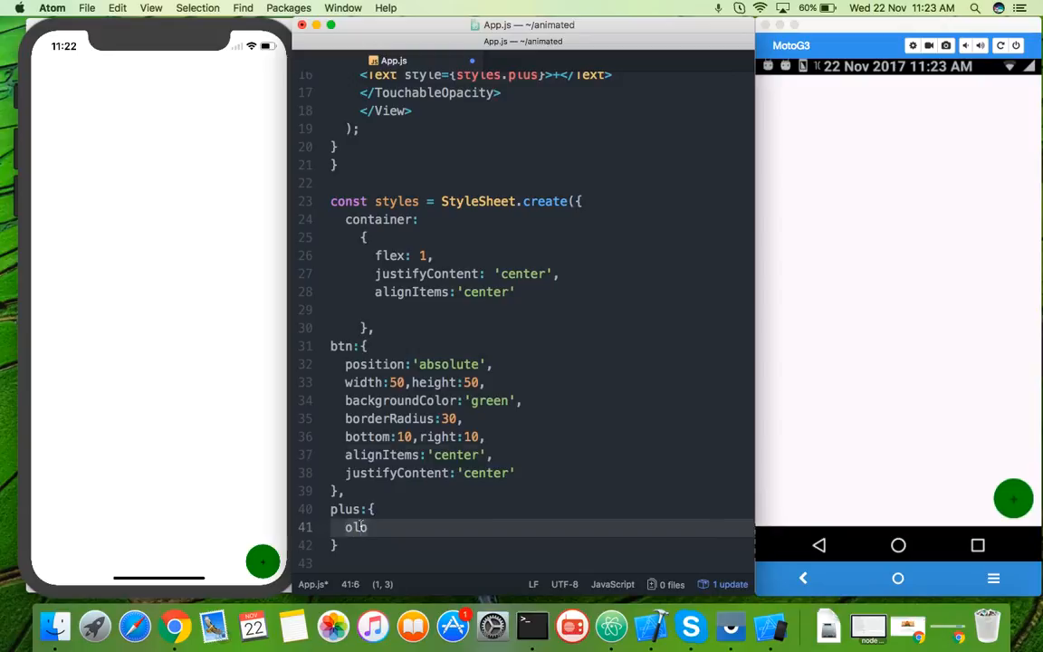
type("color:'w'")
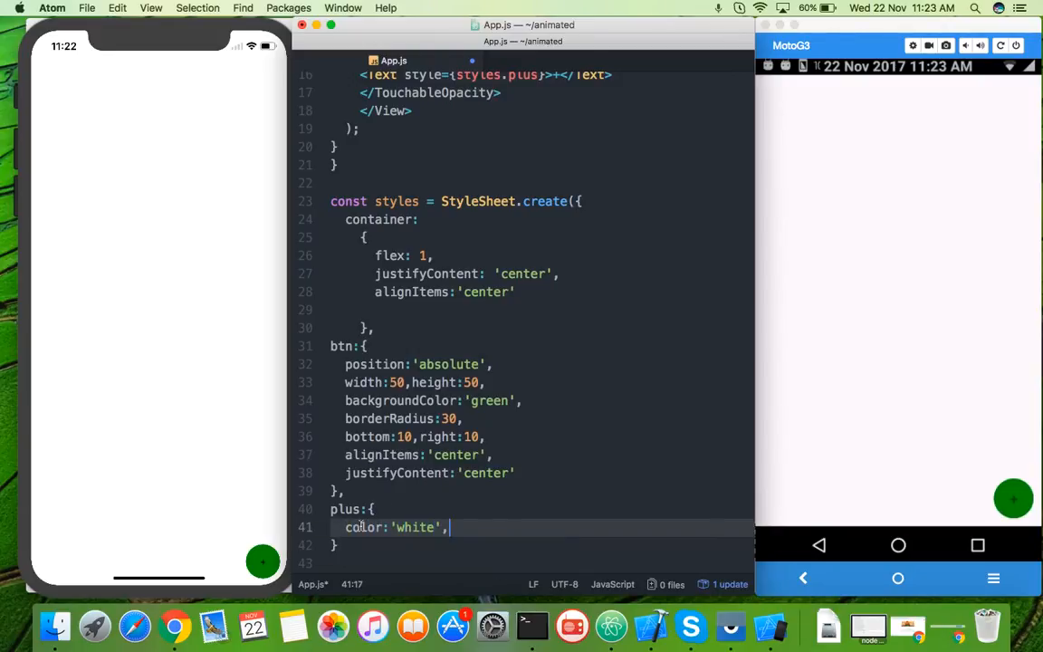
type("fonr")
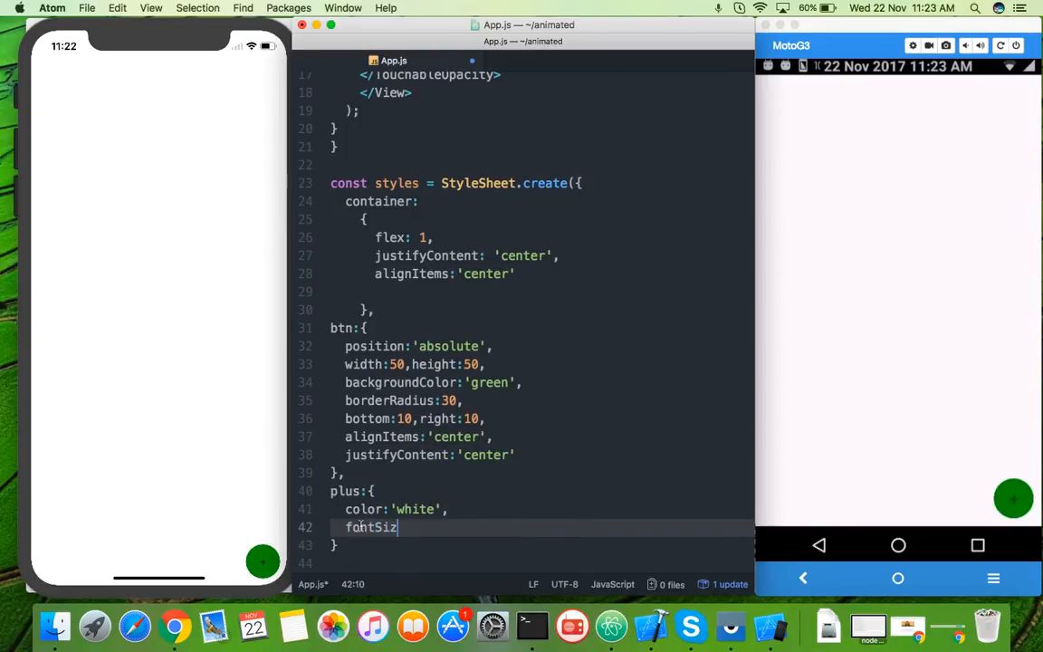
type("e:25")
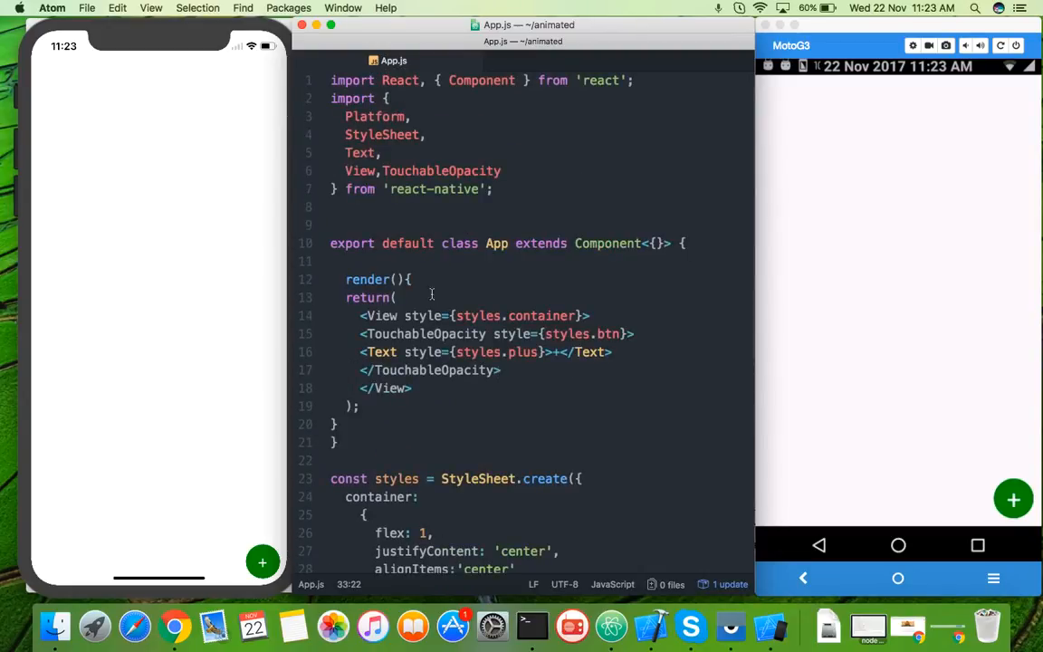
Define addRow = () => { alert("clicked"); } in the App class
type("a")
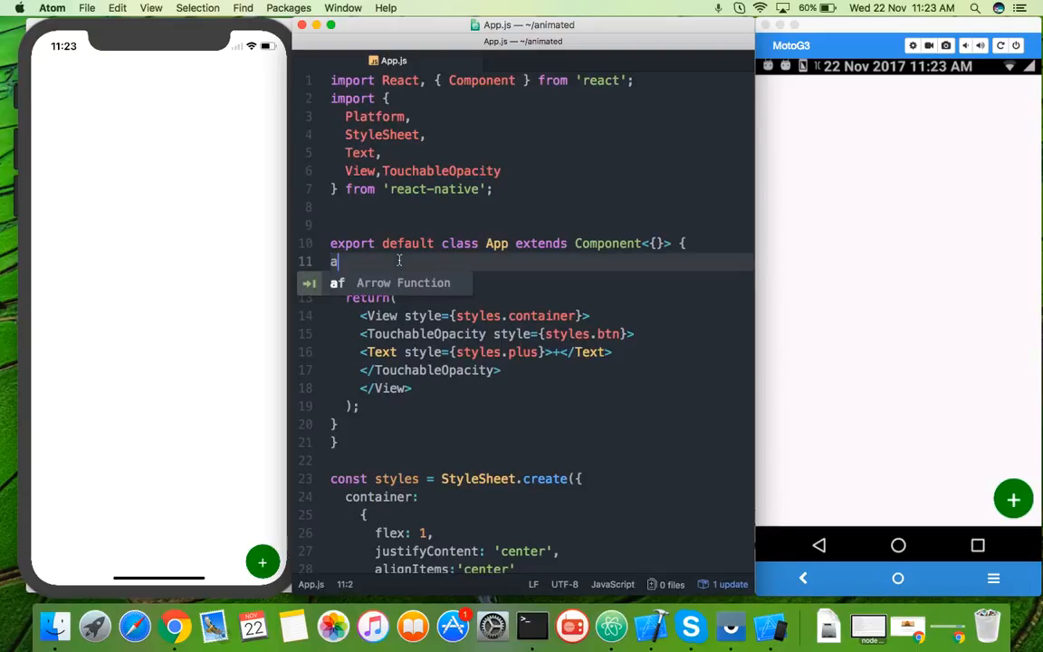
type("dd")
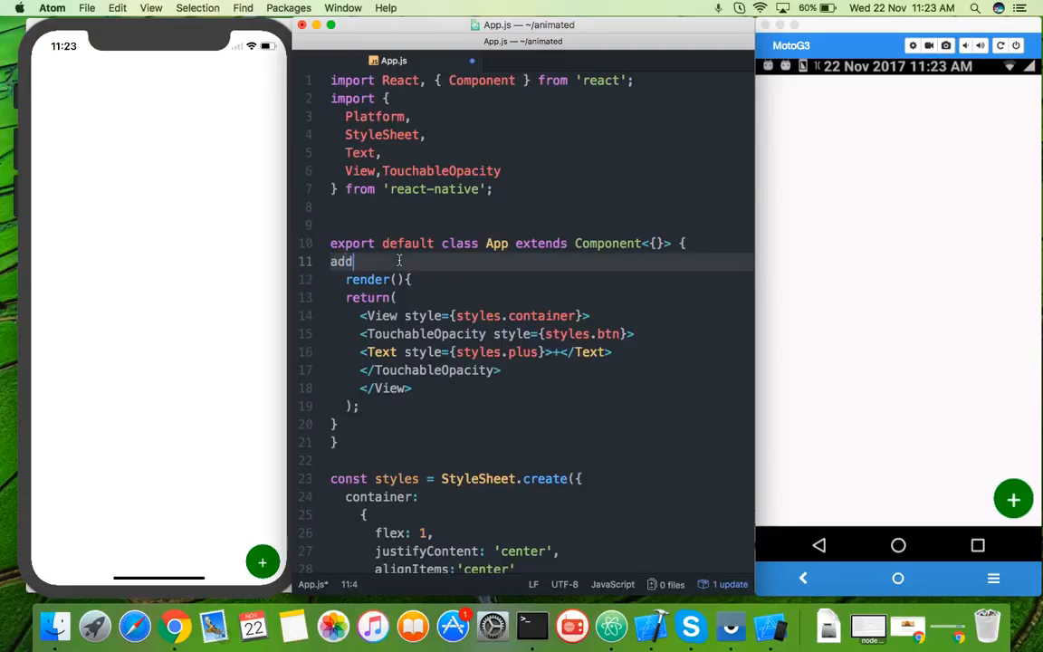
type("Row")
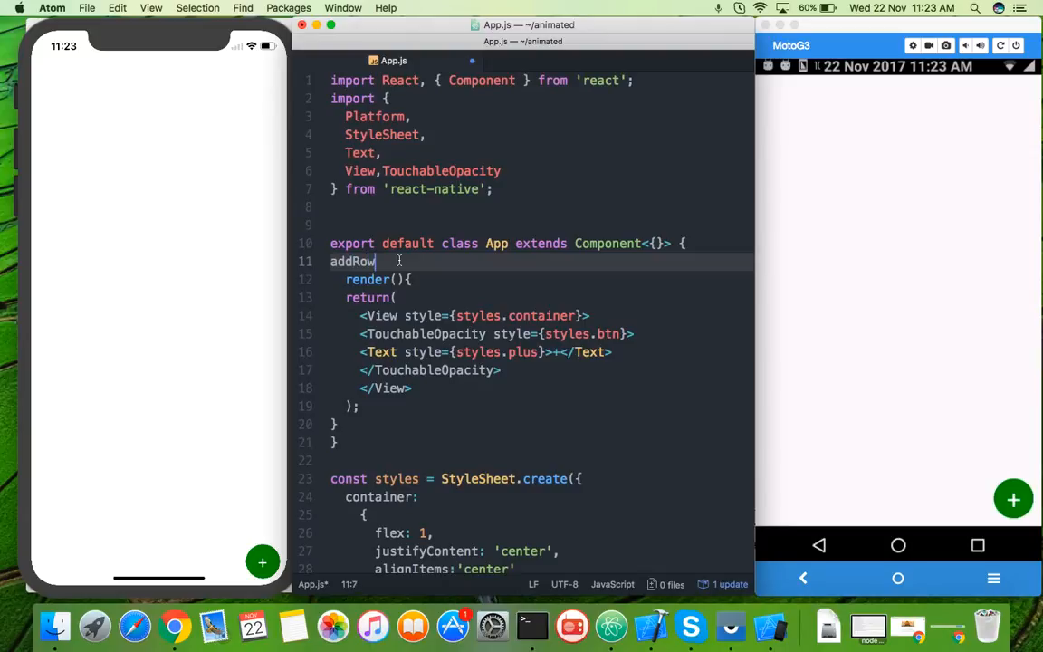
type("= ()")
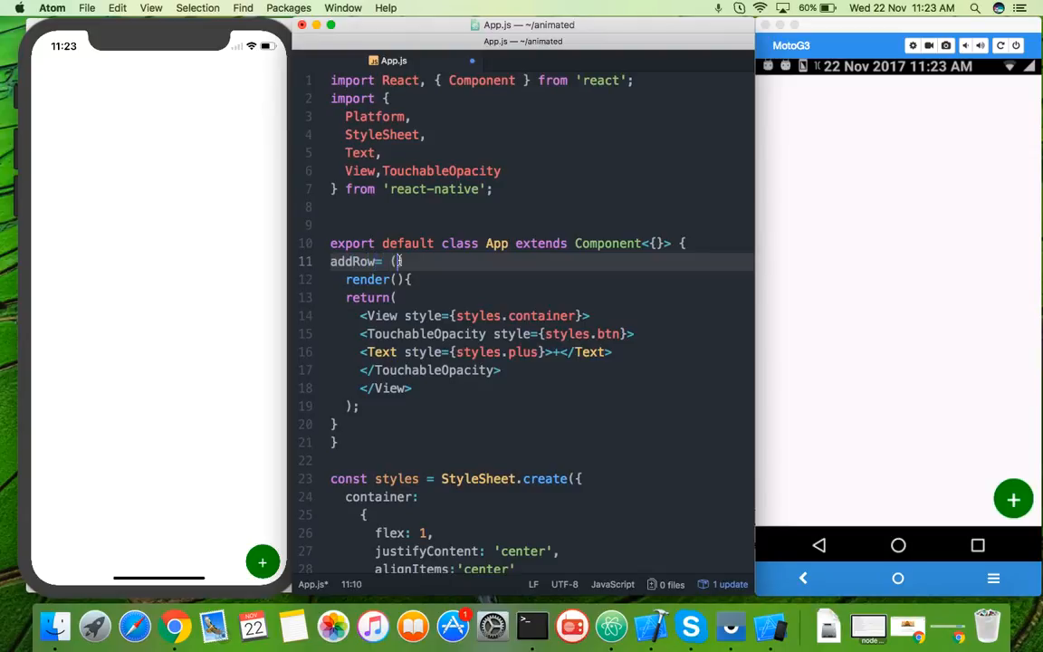
type("=>{")
type("alert")
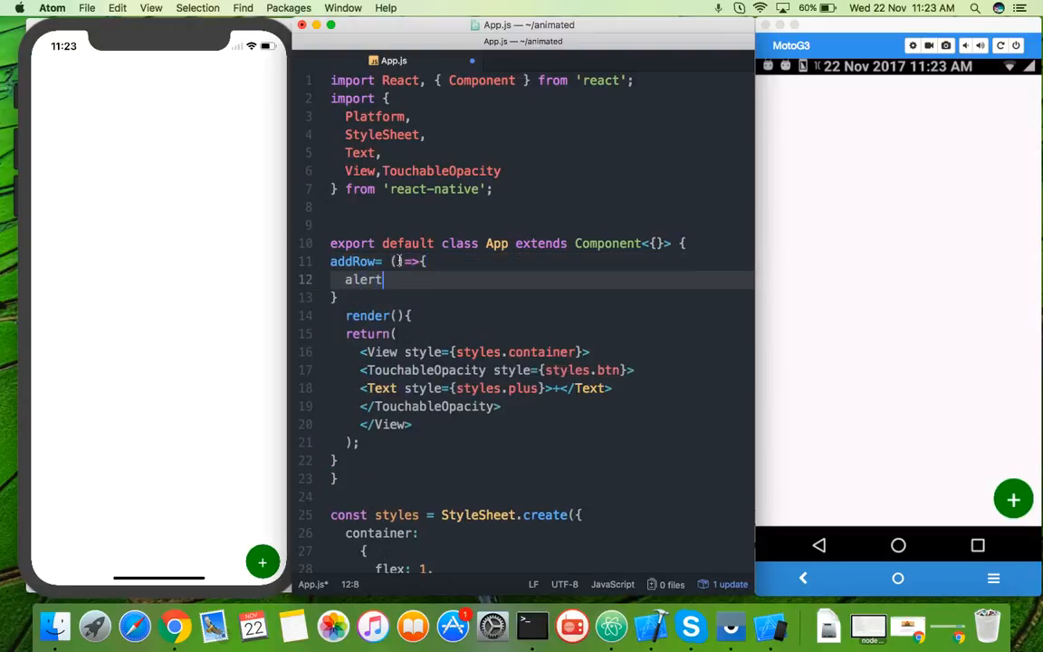
type("()")
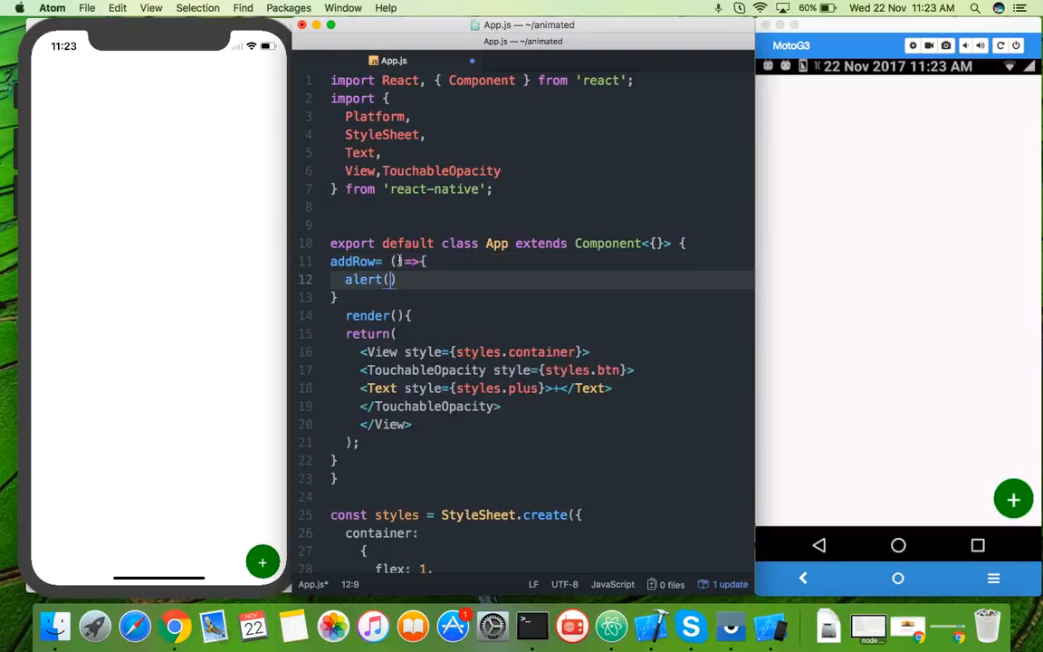
type("clic\"")
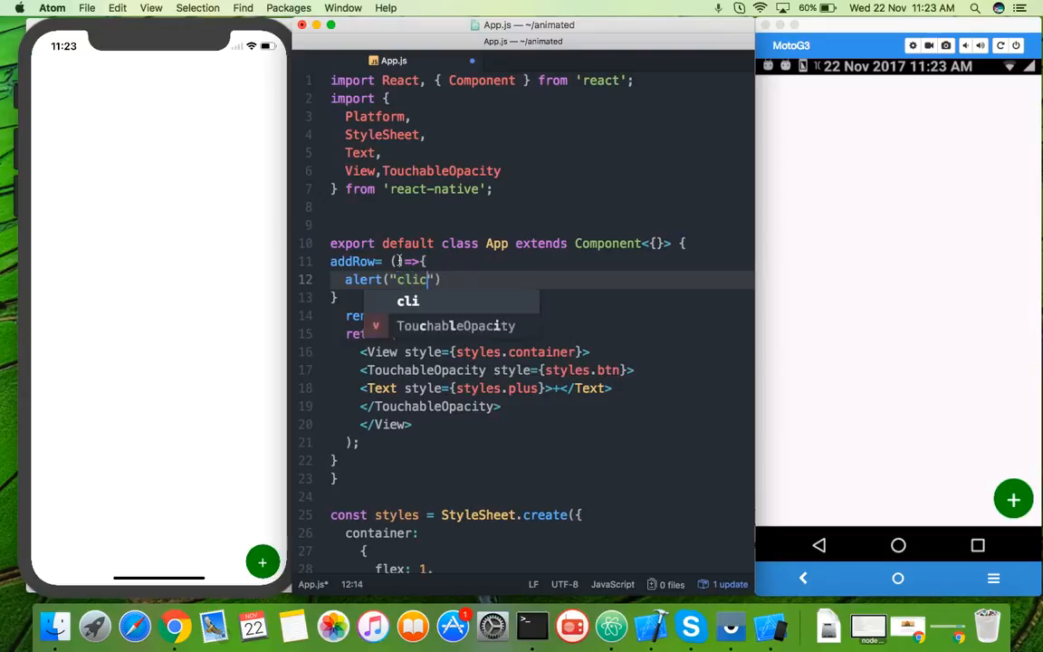
type("ked\");")
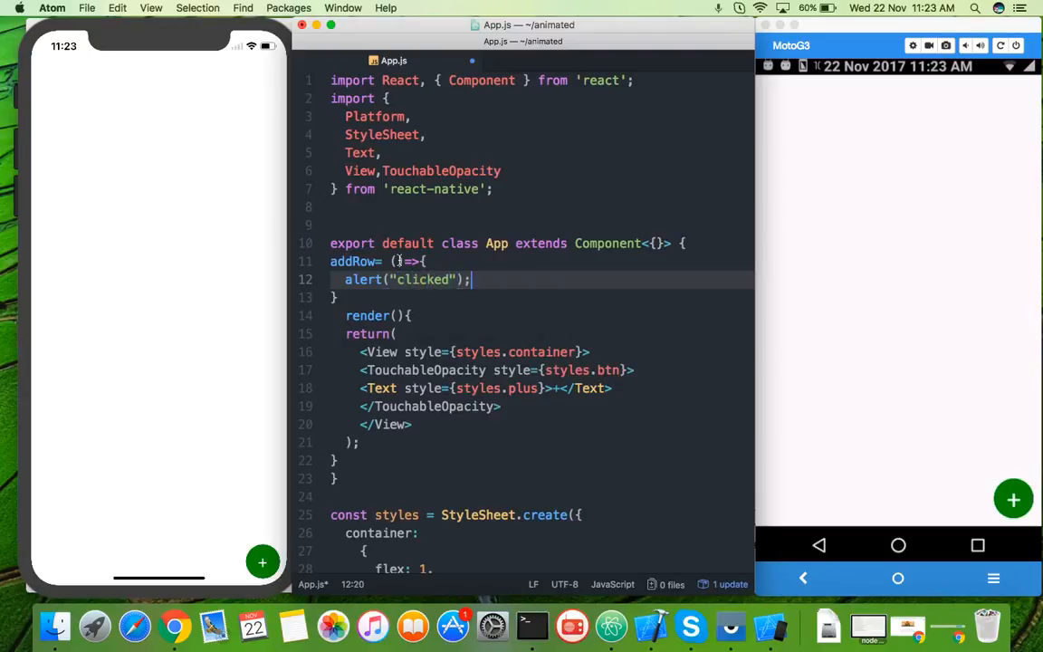
Add onPress={this.addRow} to the TouchableOpacity tag
scroll("down", 3)
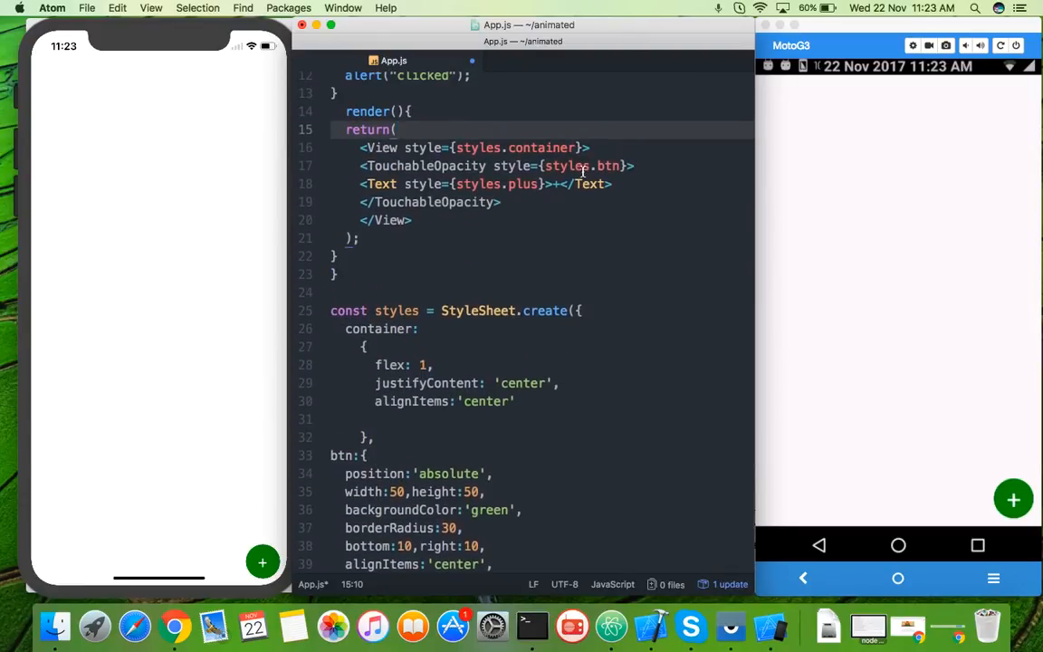
left_click(587, 148)
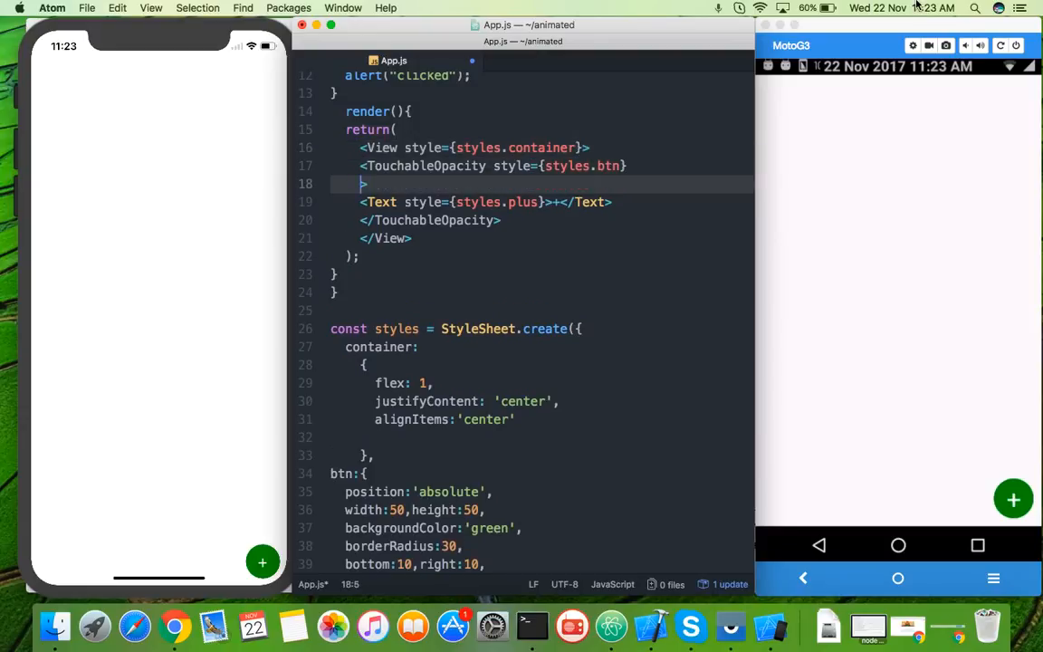
type("onPress=")
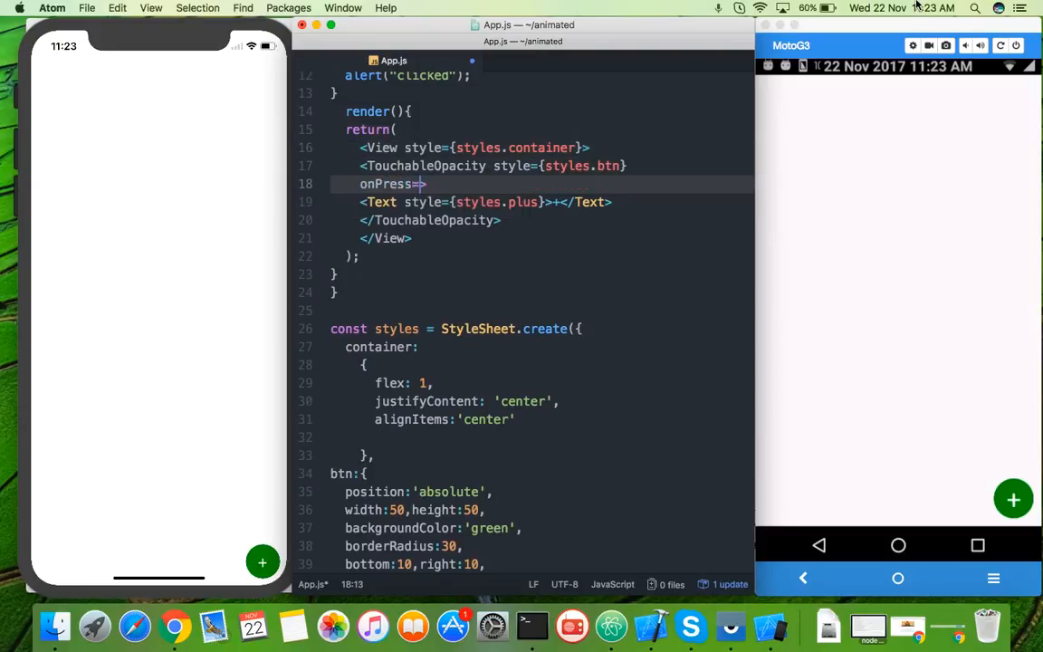
type("this.a}")
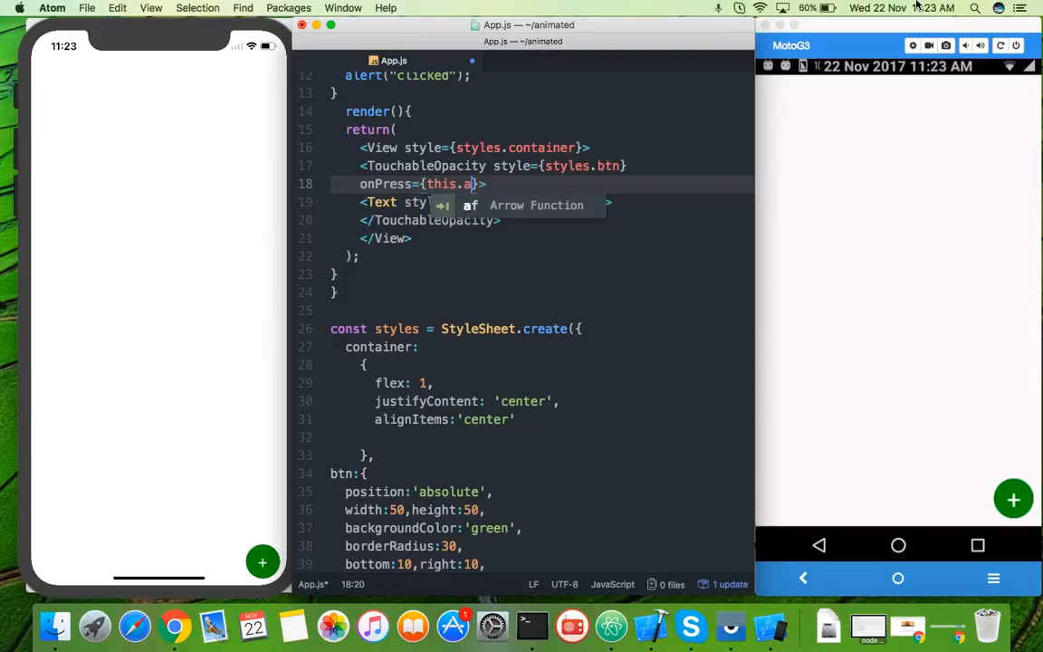
type("ddRow")
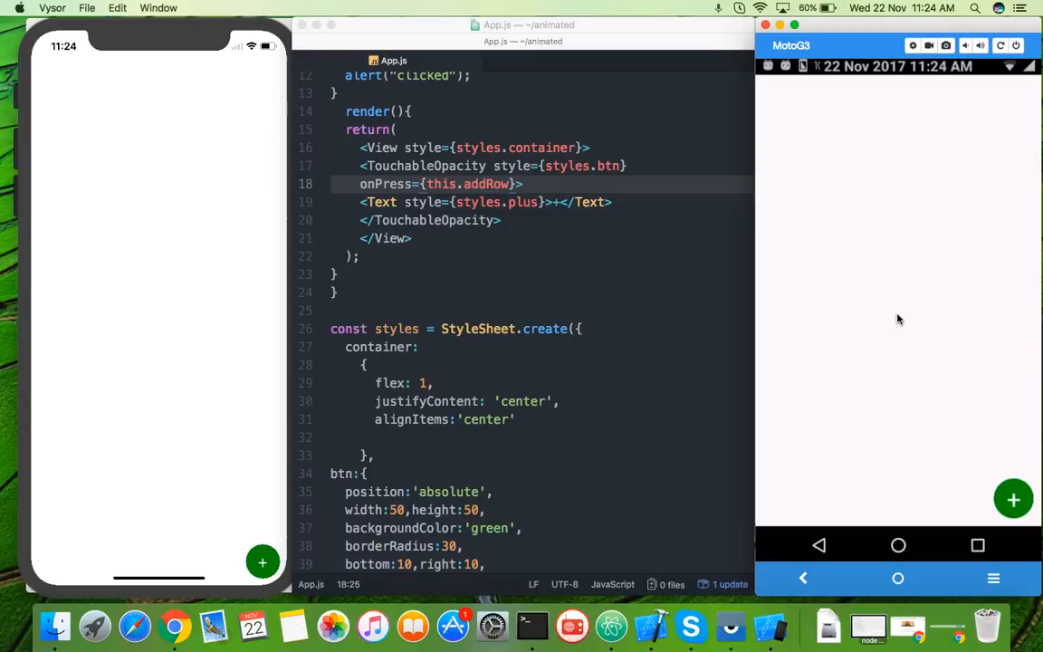
mouse_move(965, 450)
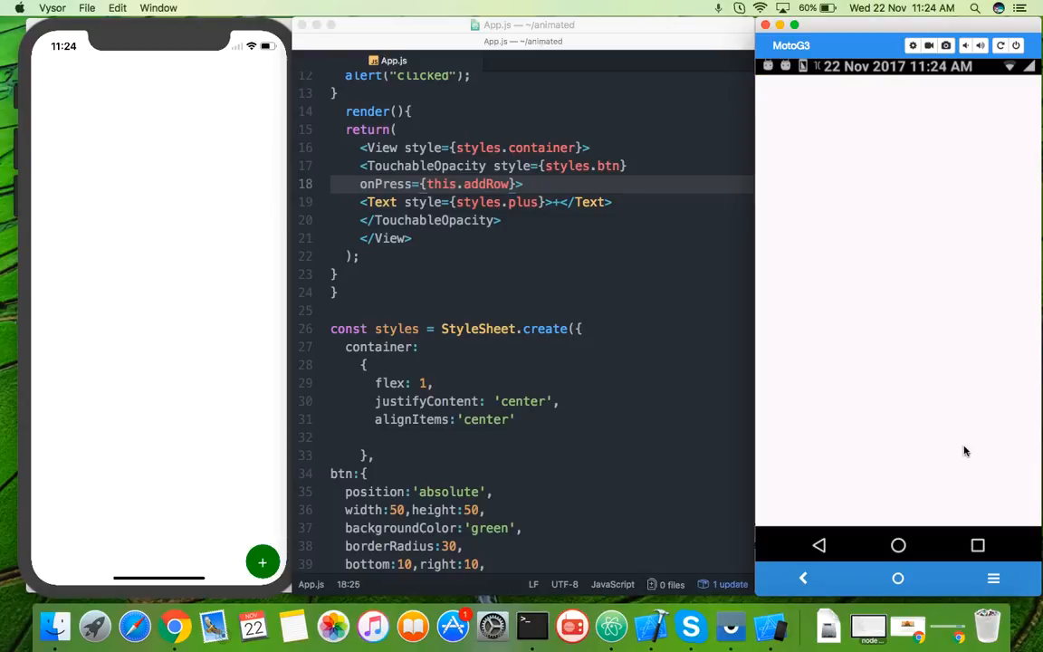
left_click(1014, 500)
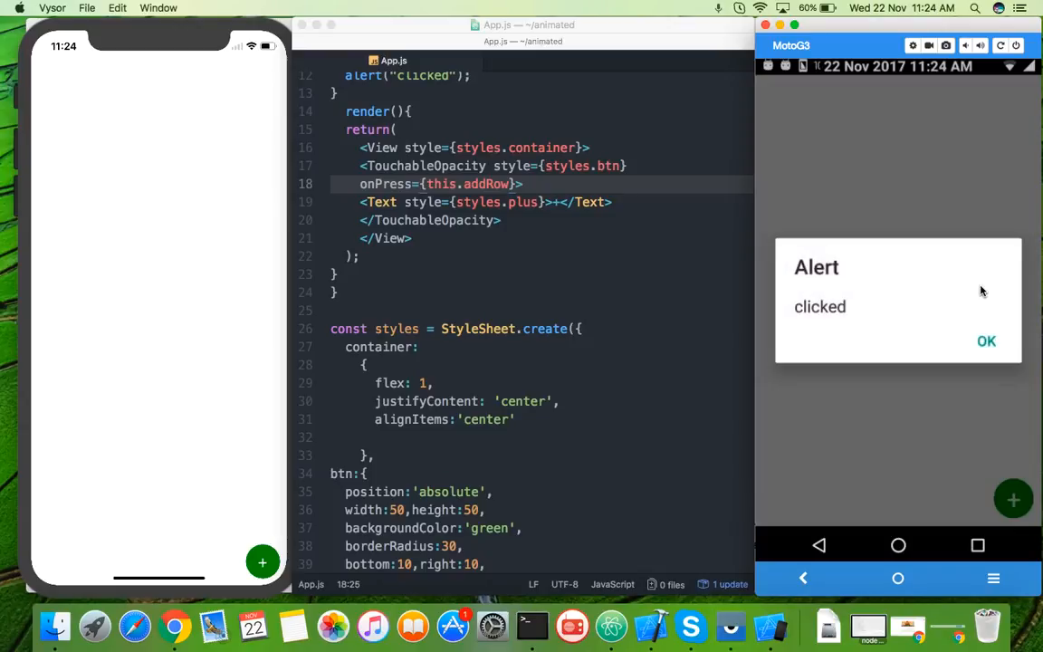
left_click(984, 341)
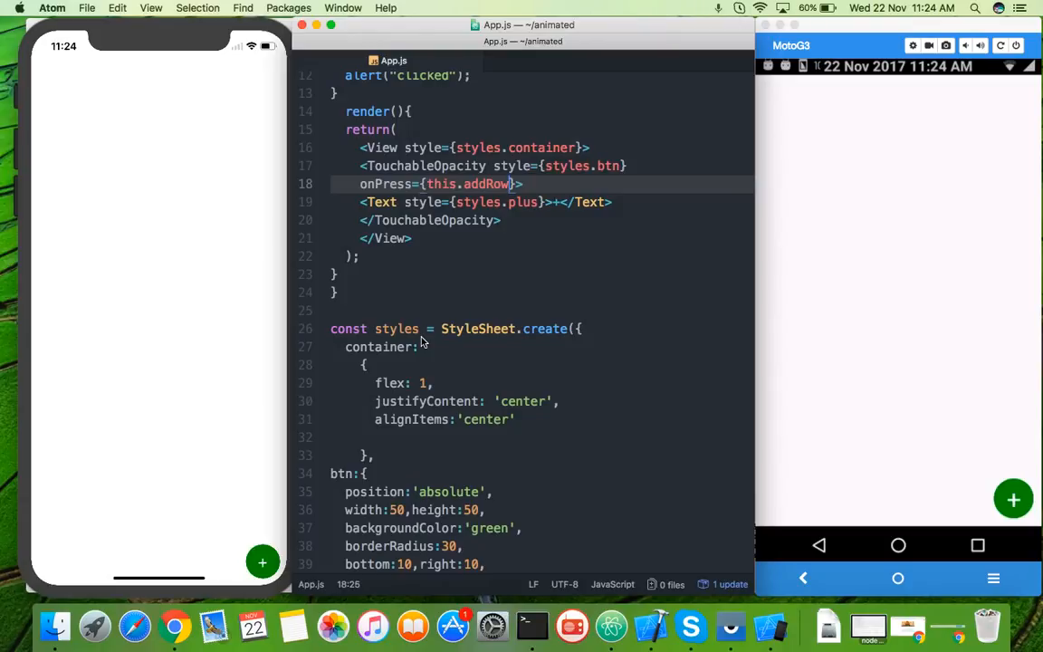
left_click(262, 561)
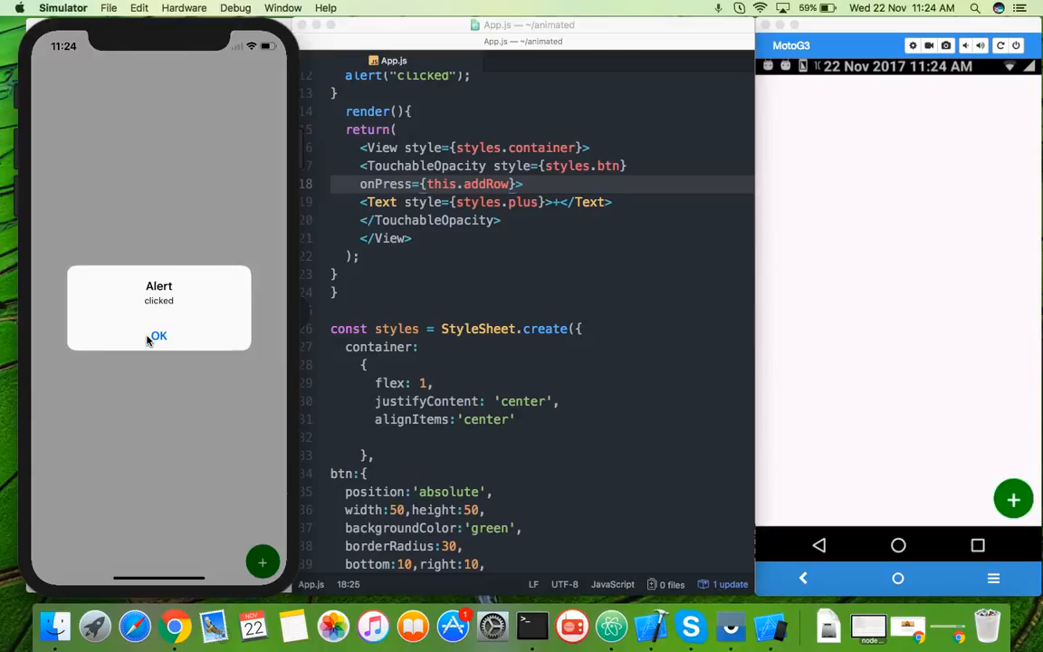
left_click(160, 335)
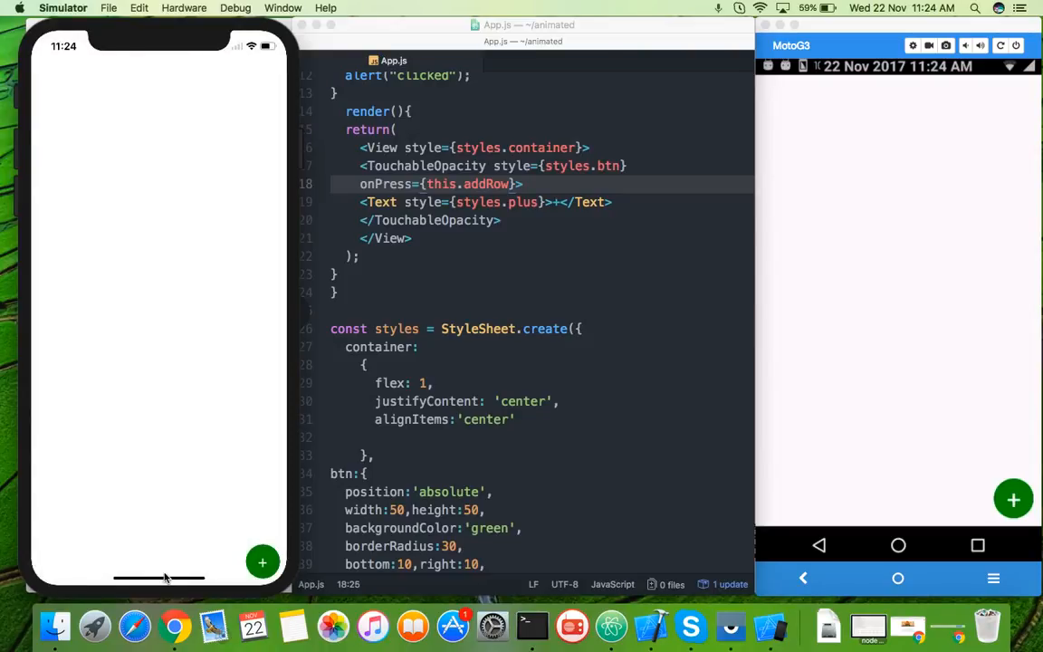
mouse_move(192, 605)
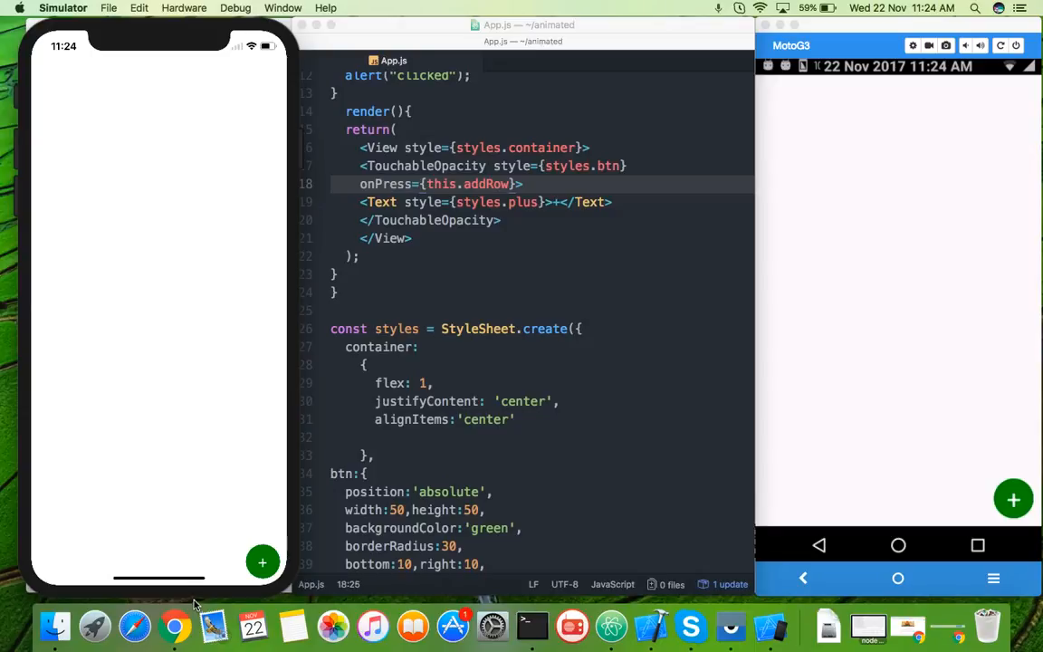